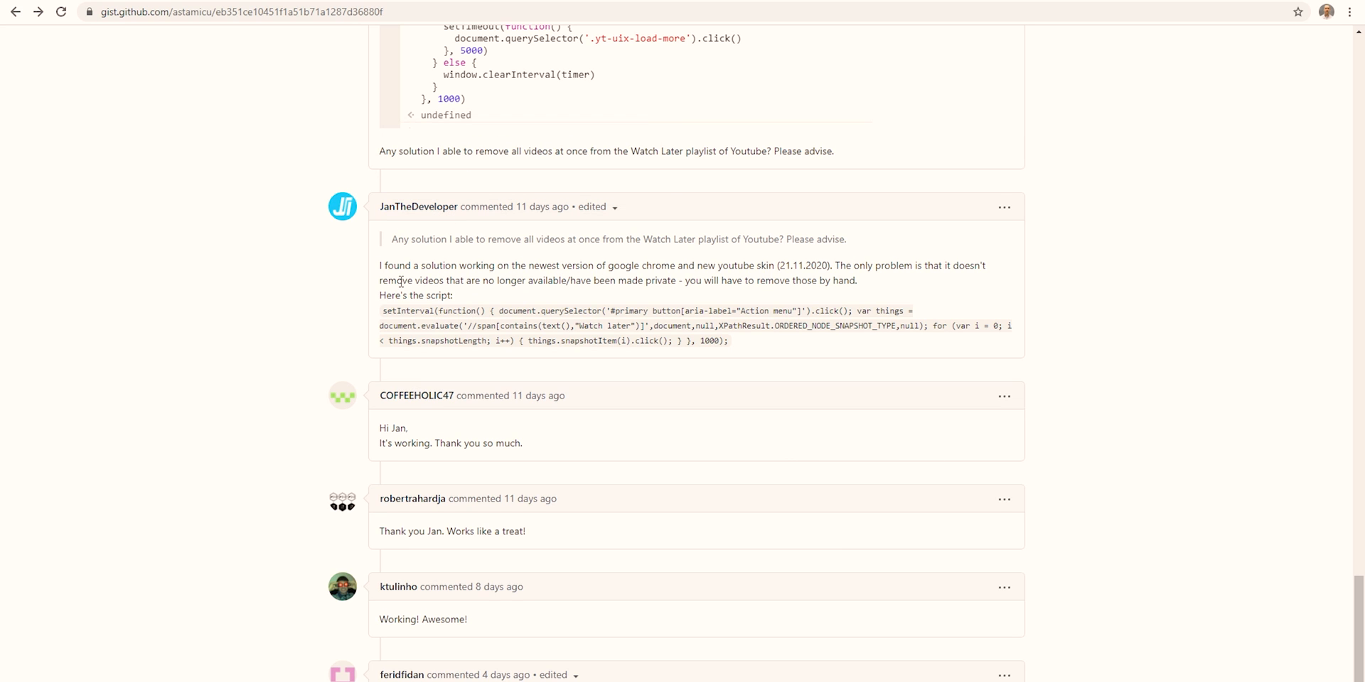
pyautogui.moveTo(384, 312)
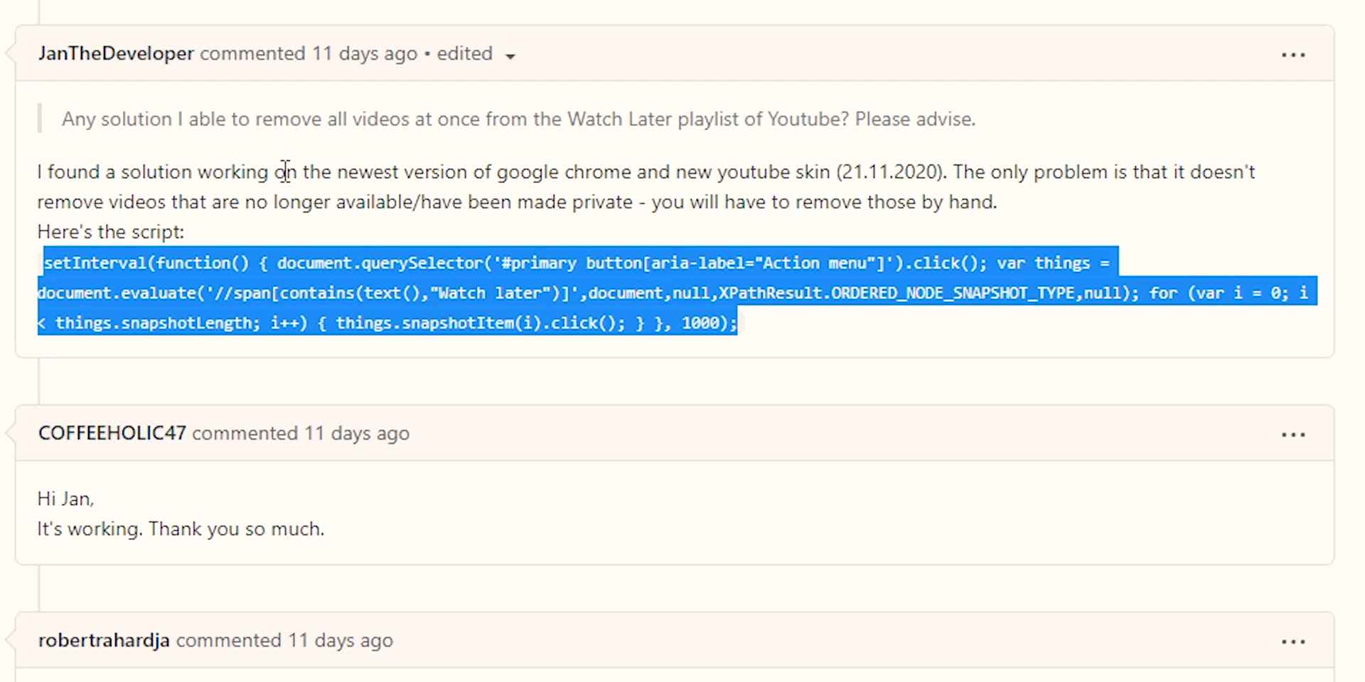
pyautogui.moveTo(78, 196)
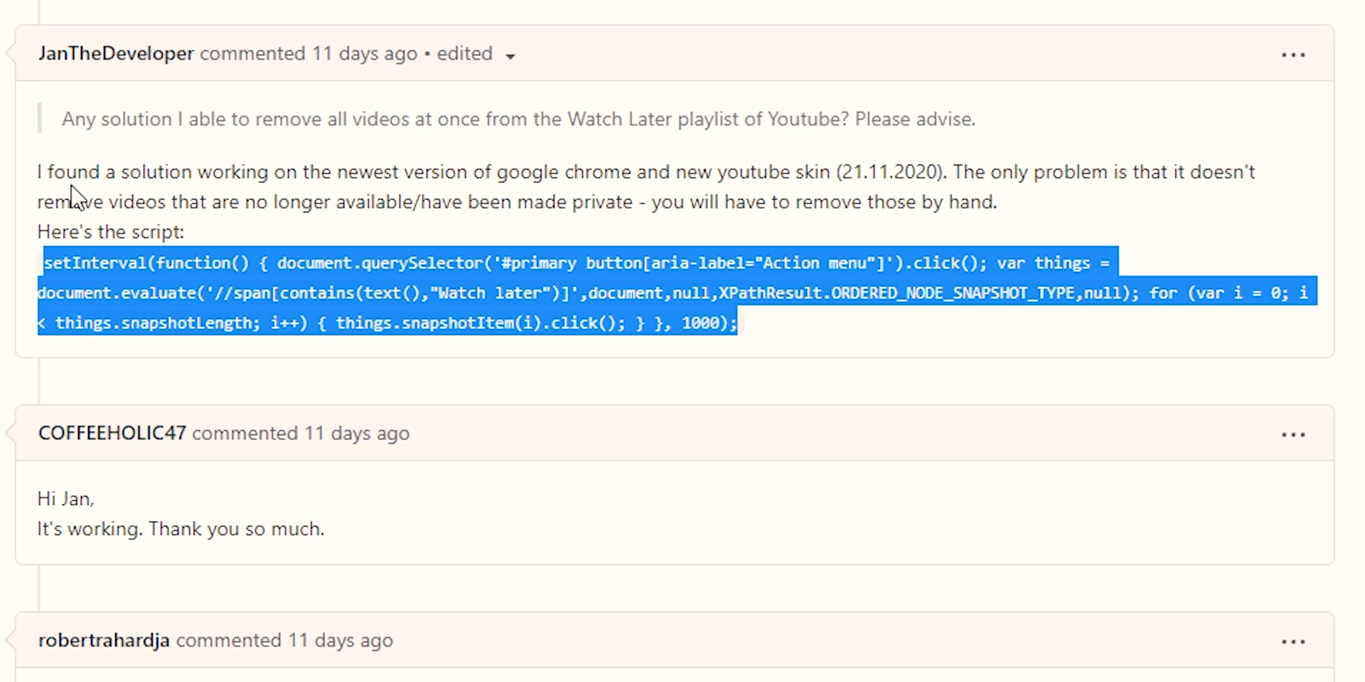
pyautogui.moveTo(435, 207)
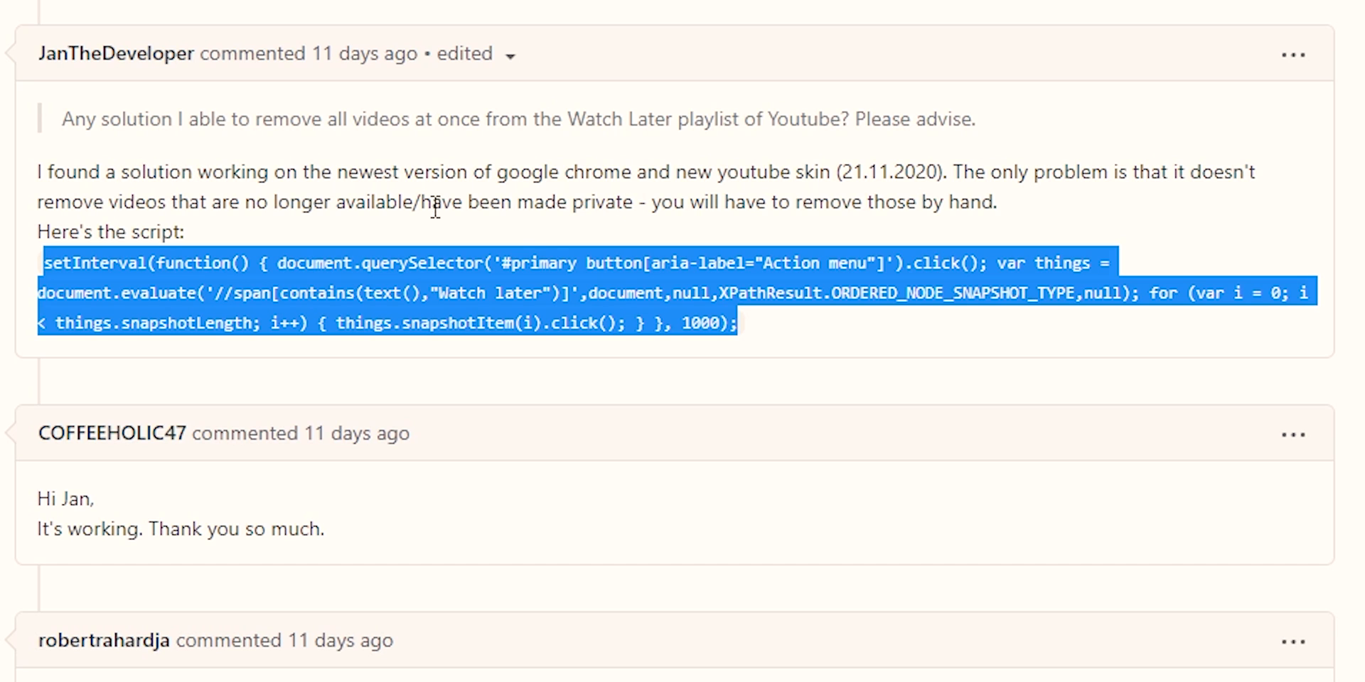
pyautogui.moveTo(304, 215)
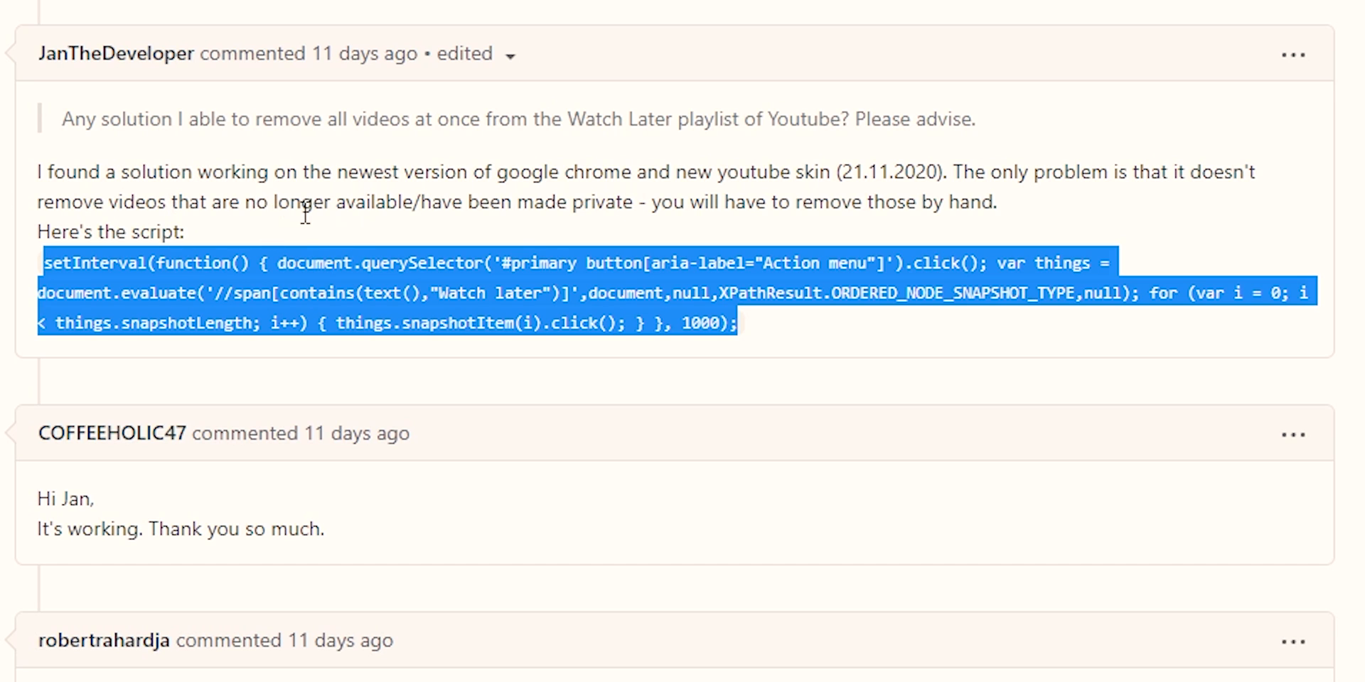
pyautogui.moveTo(696, 214)
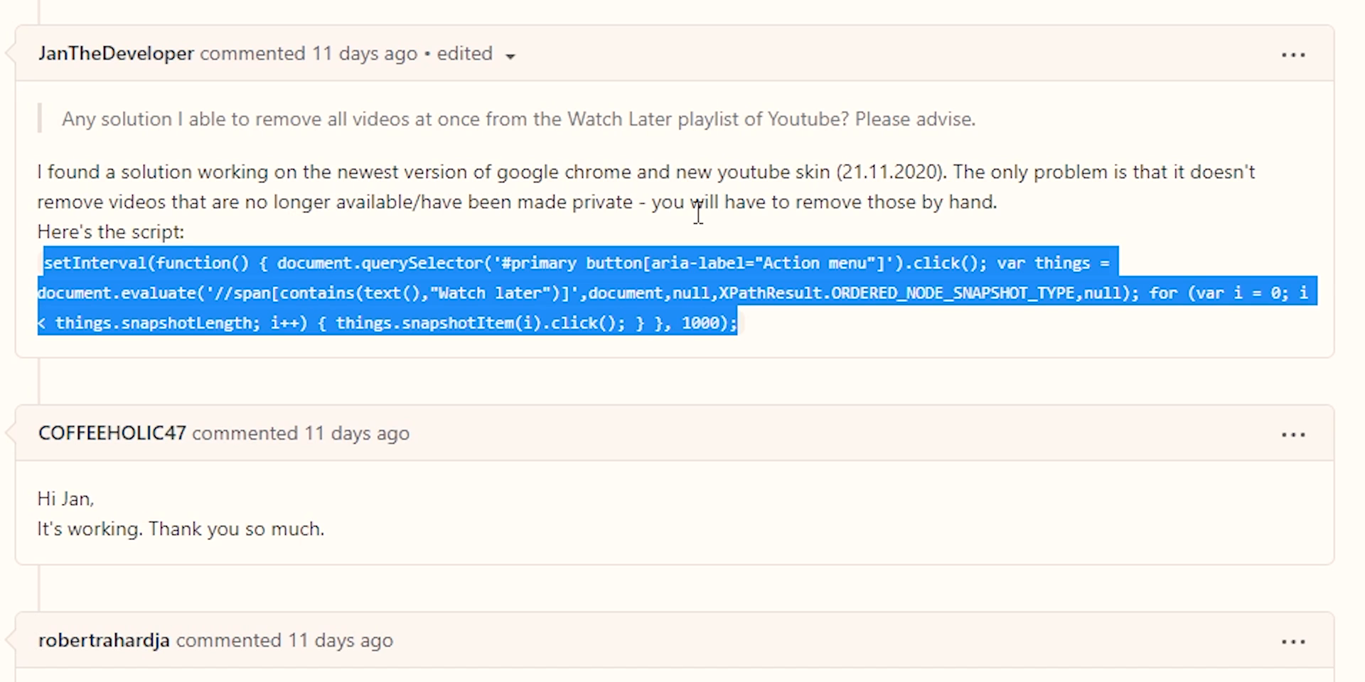
pyautogui.moveTo(696, 213)
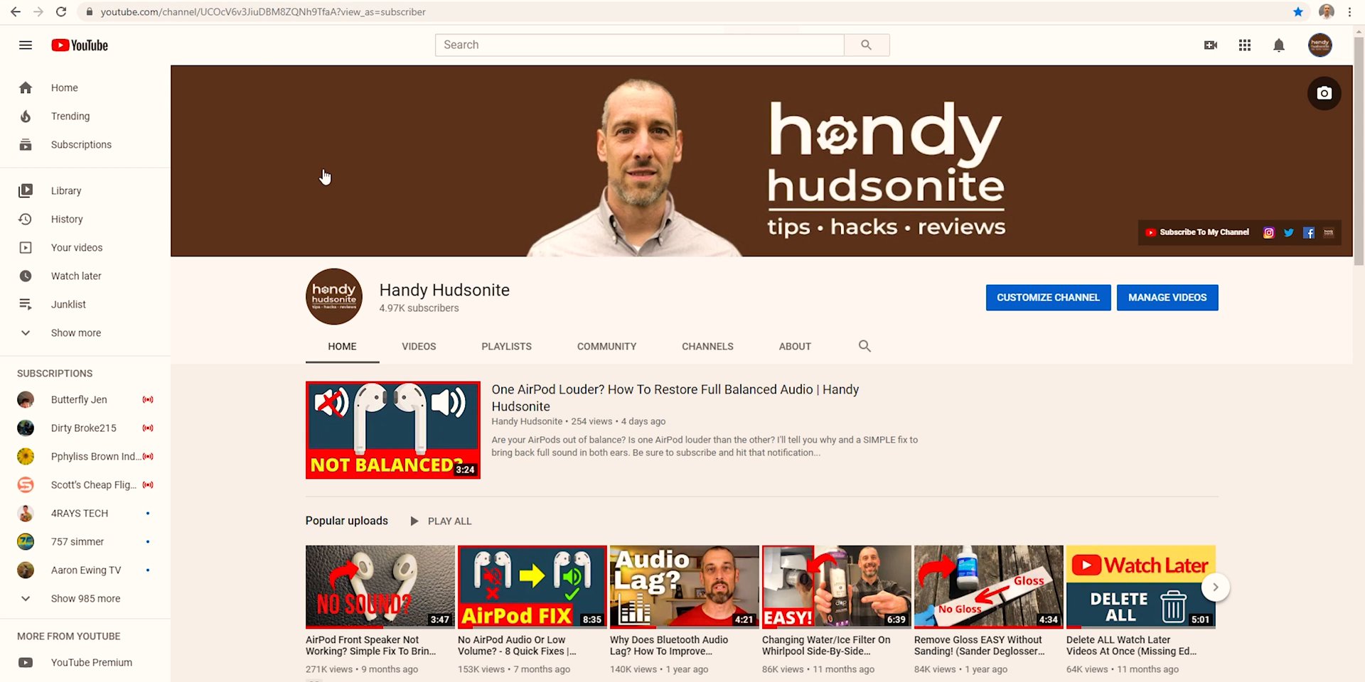
pyautogui.moveTo(765, 294)
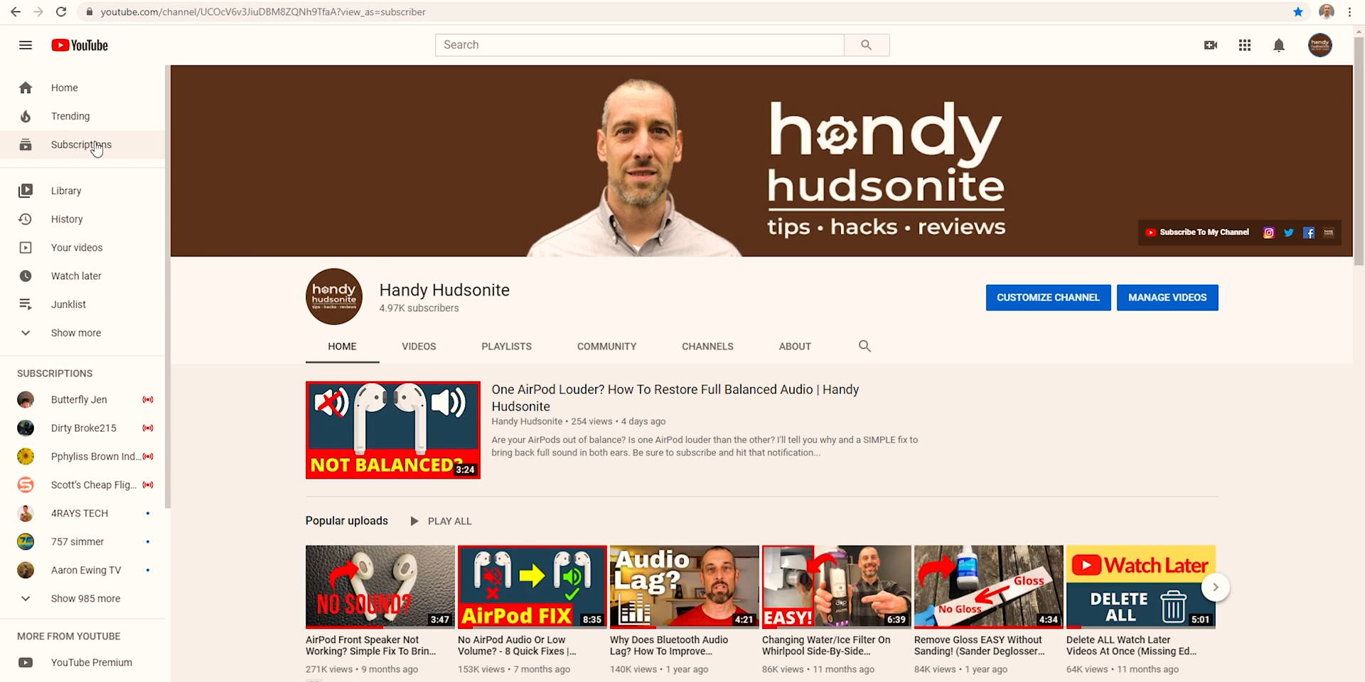
pyautogui.moveTo(80, 276)
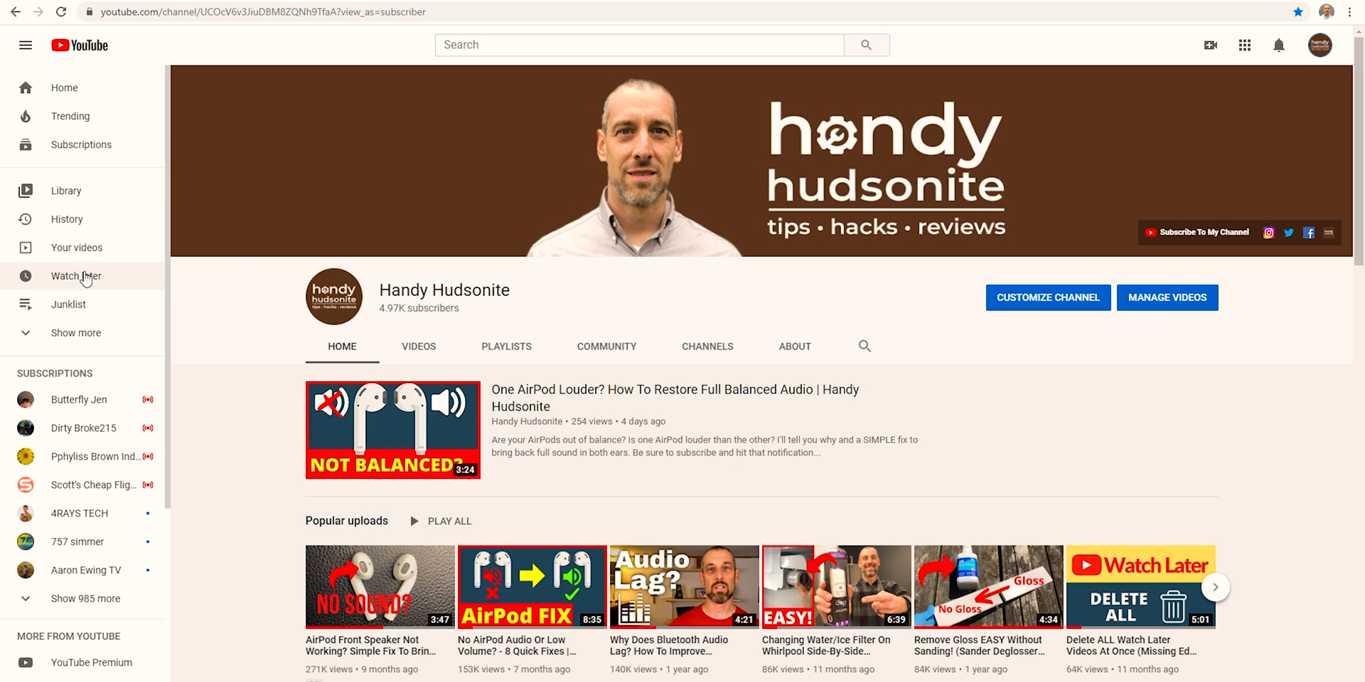
# Open the Watch later playlist with 34 videos and inspect its playlist and first-video options menus.
pyautogui.click(75, 276)
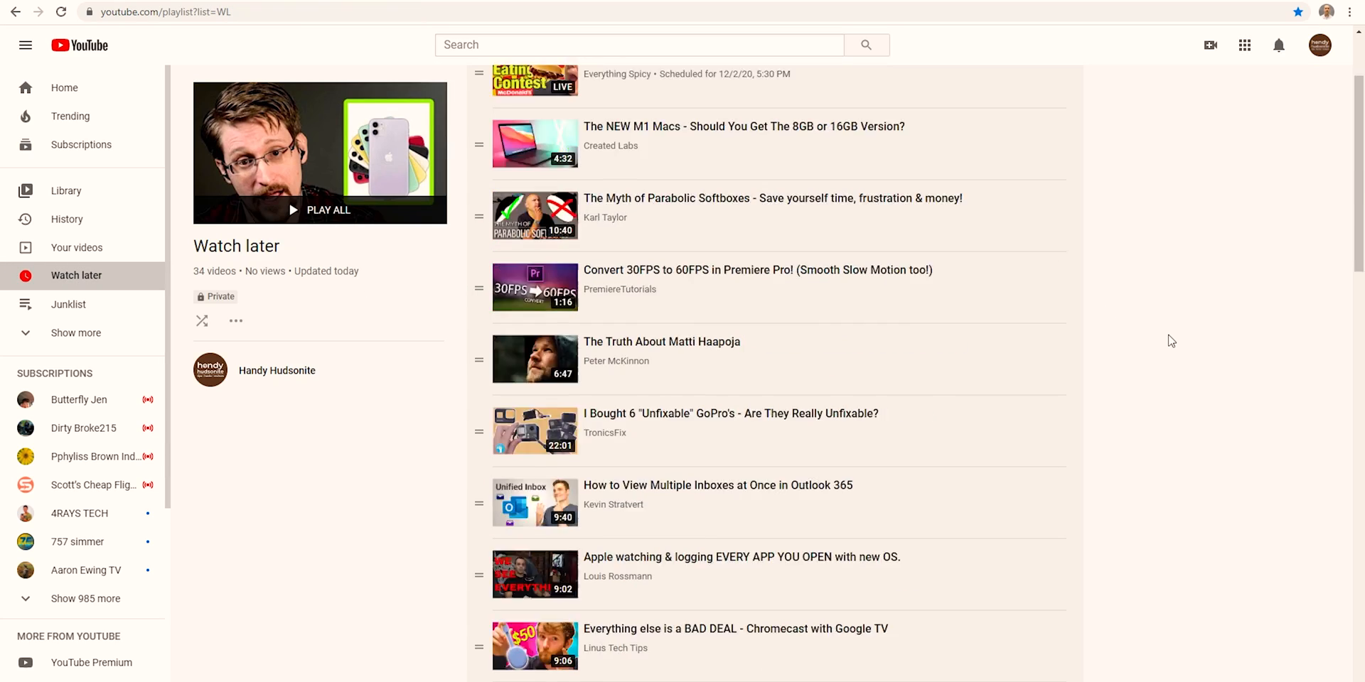
pyautogui.scroll(-3)
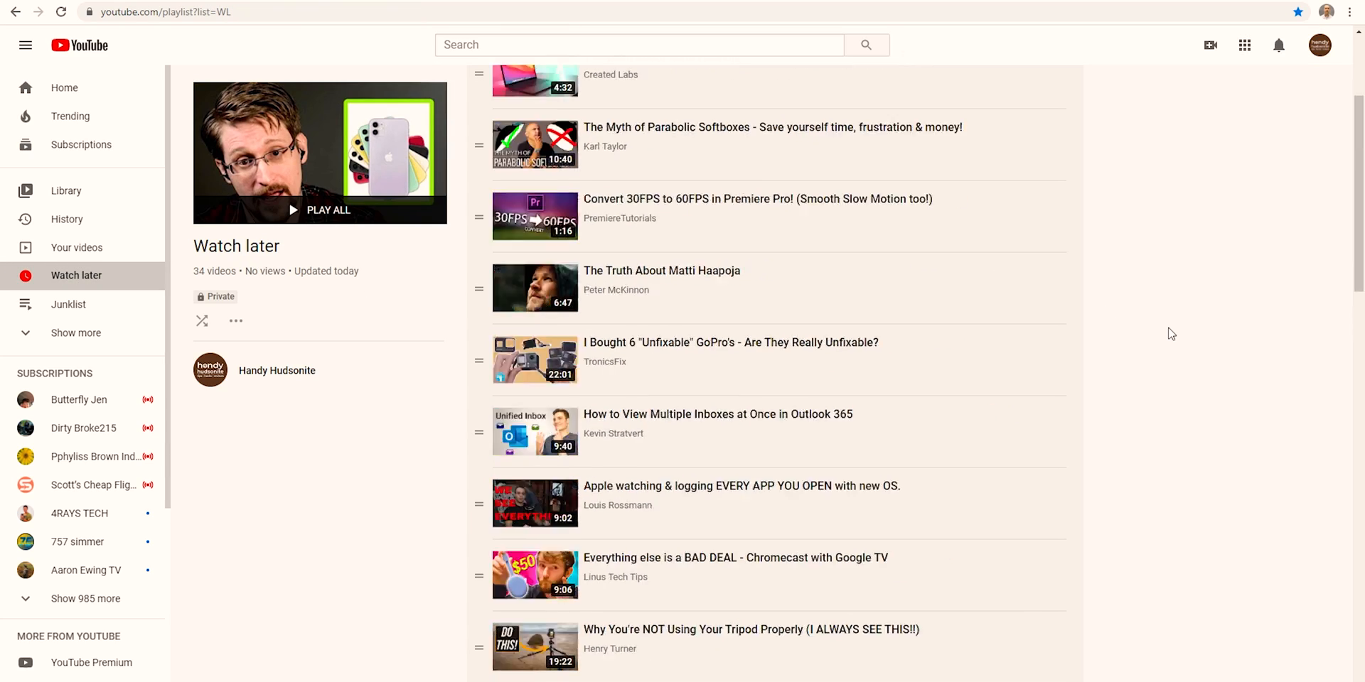
pyautogui.scroll(-3)
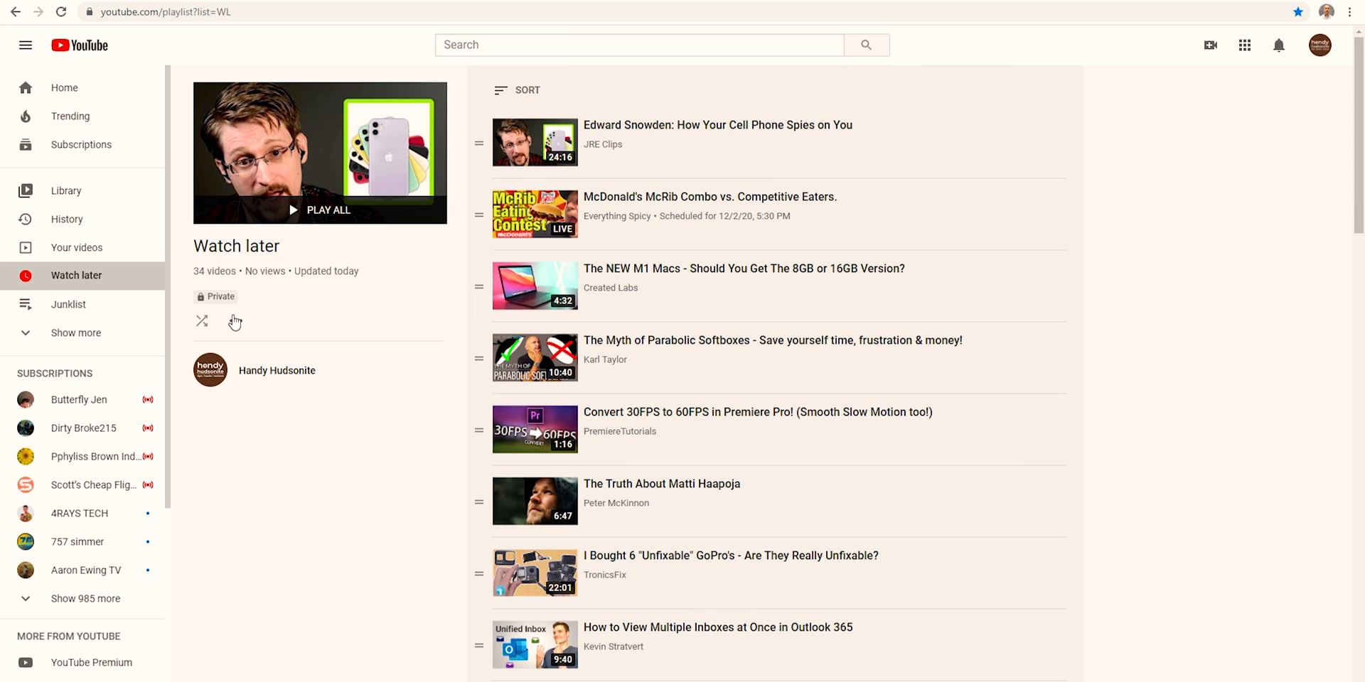
pyautogui.click(236, 322)
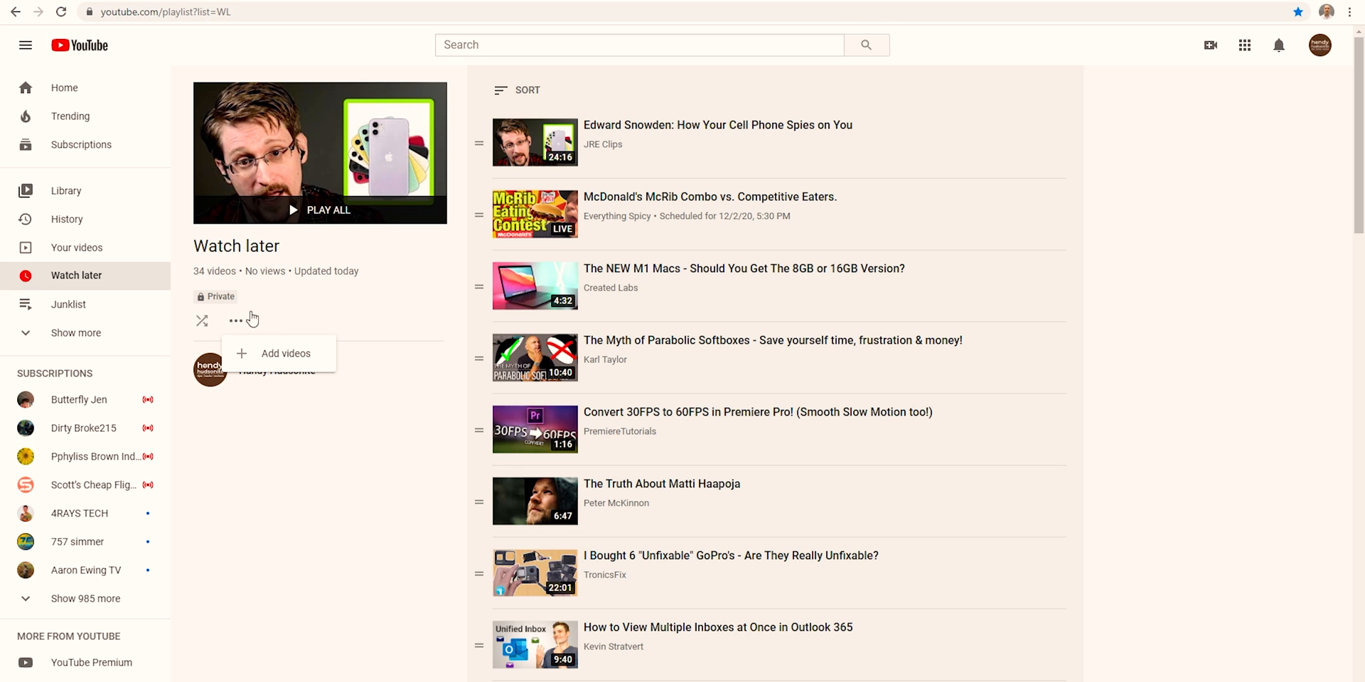
pyautogui.moveTo(317, 408)
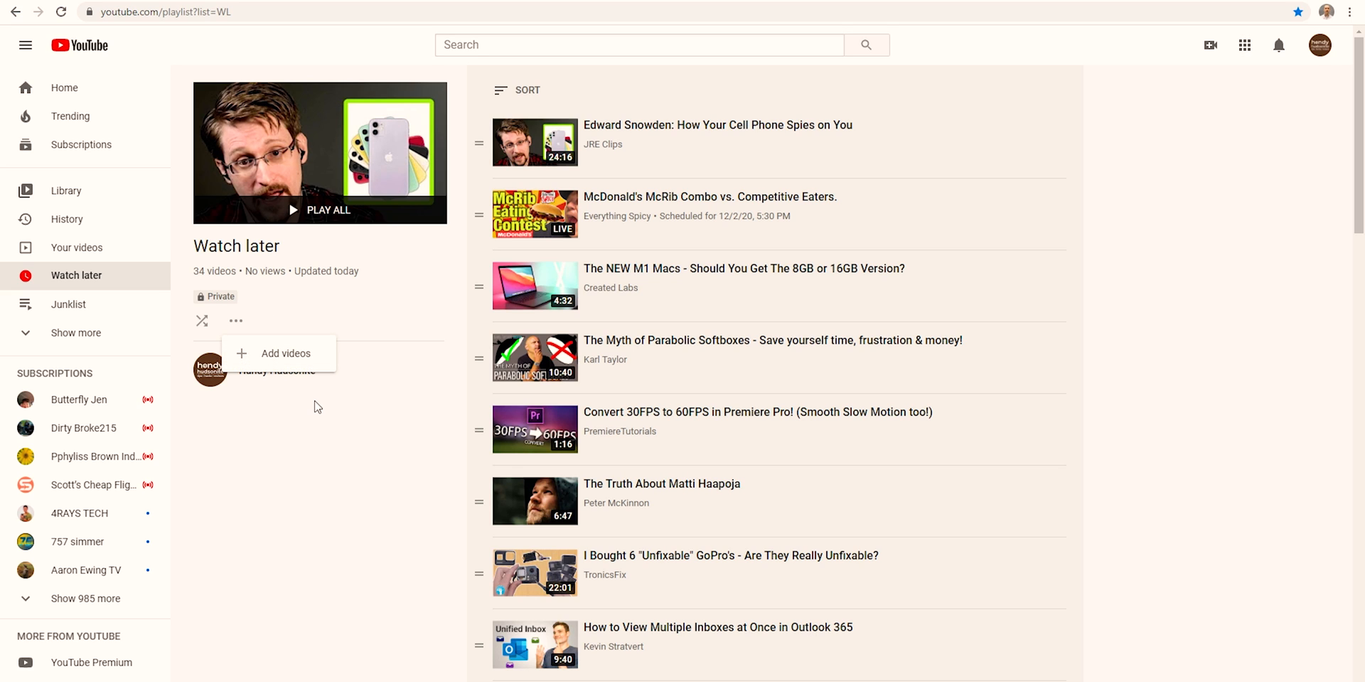
pyautogui.moveTo(279, 354)
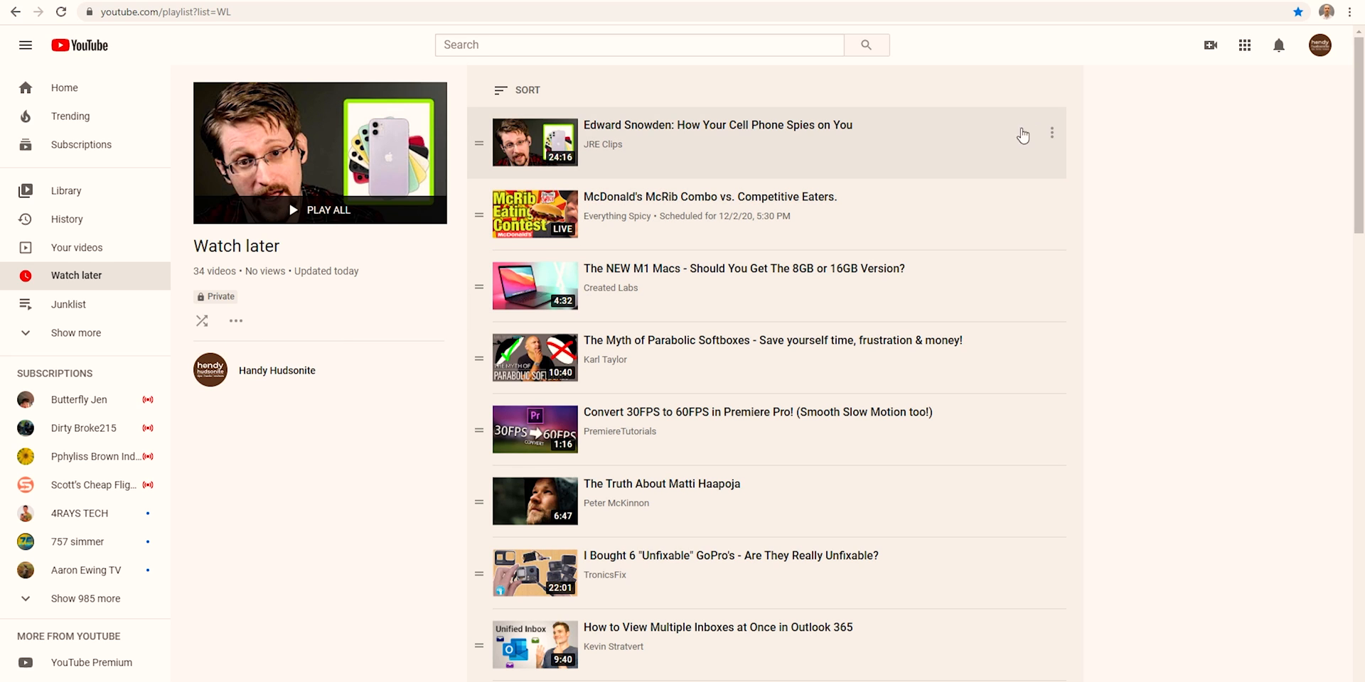
pyautogui.click(1052, 132)
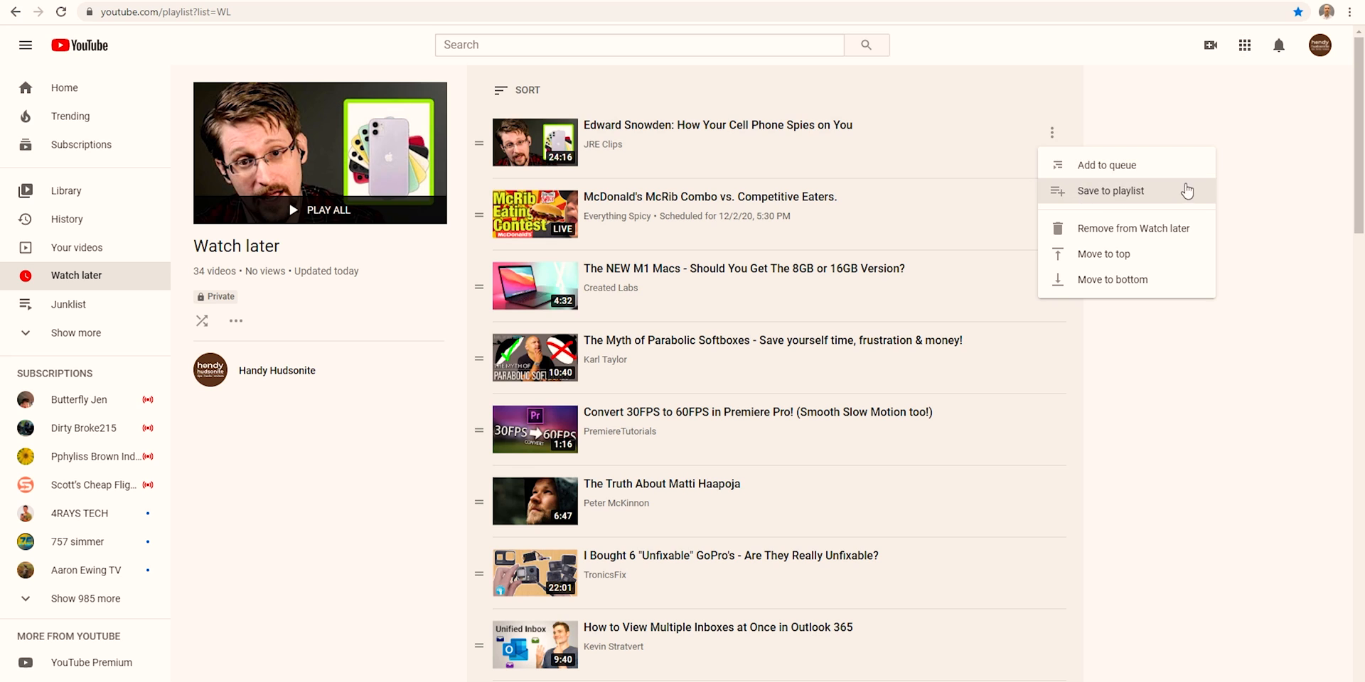
pyautogui.moveTo(1108, 228)
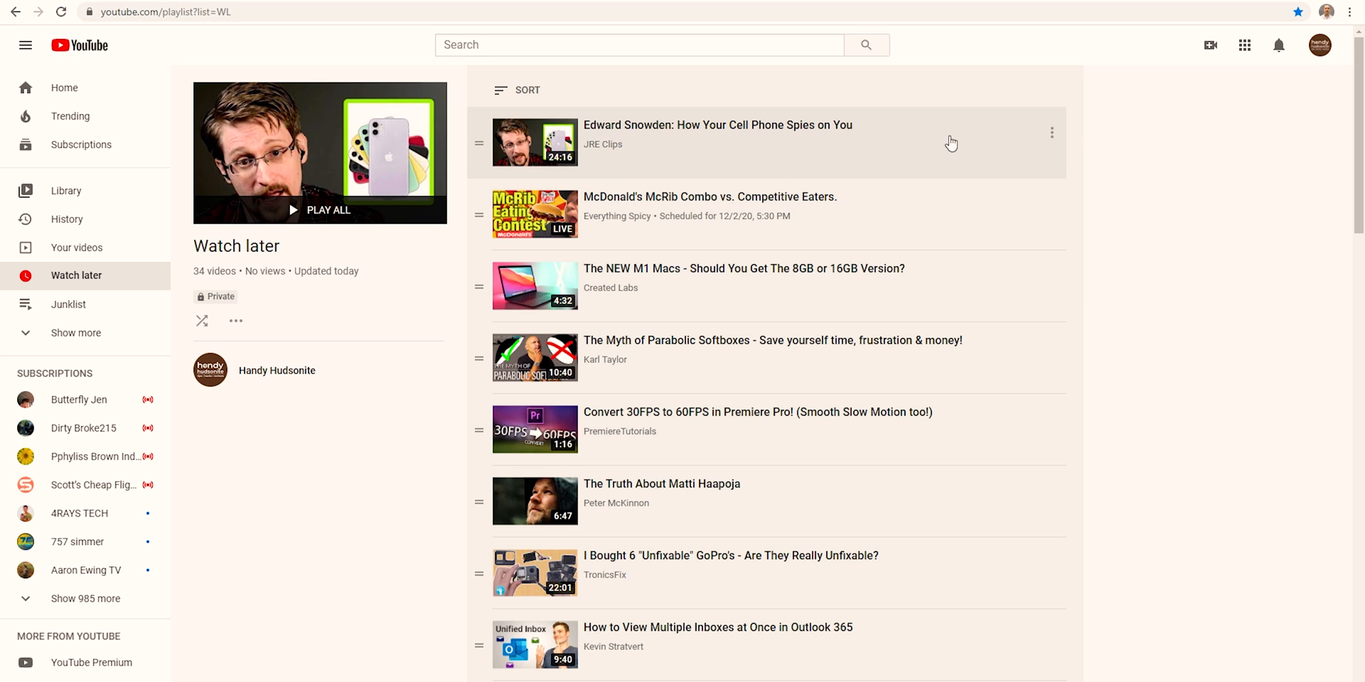
pyautogui.moveTo(1182, 182)
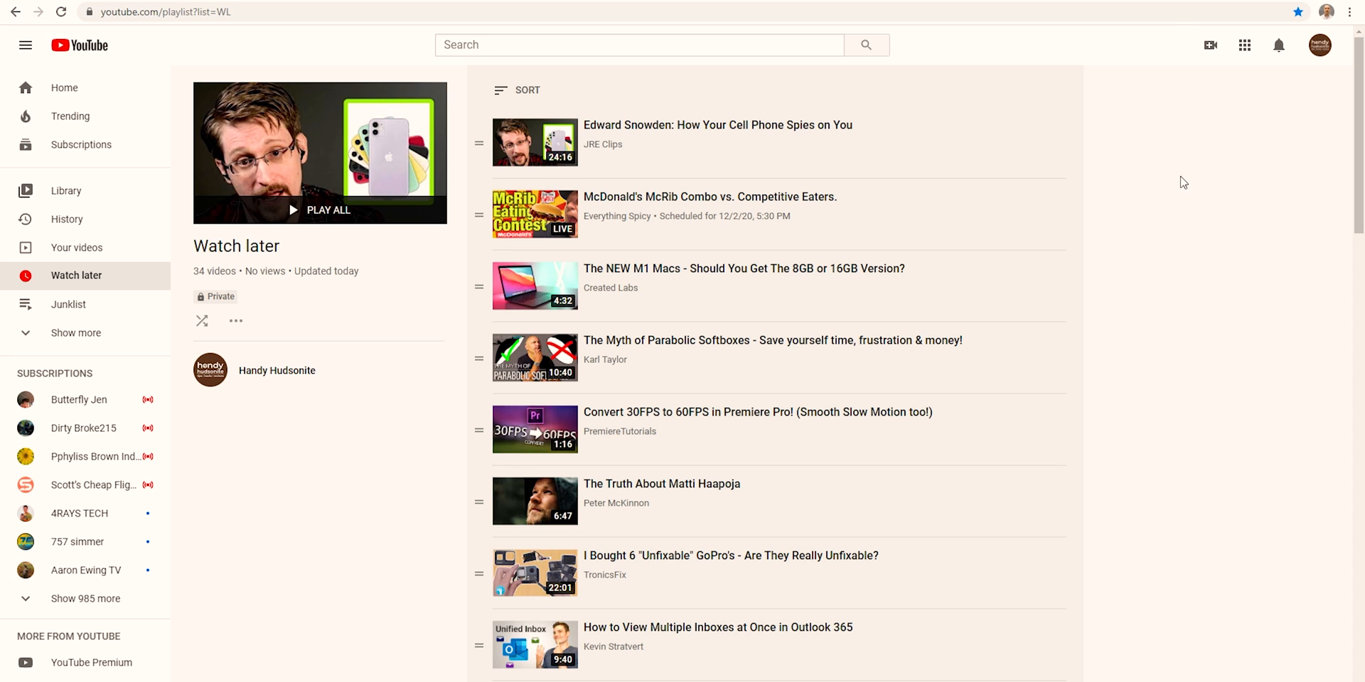
# Start opening Developer tools from the Chrome menu's More tools submenu.
pyautogui.click(1351, 12)
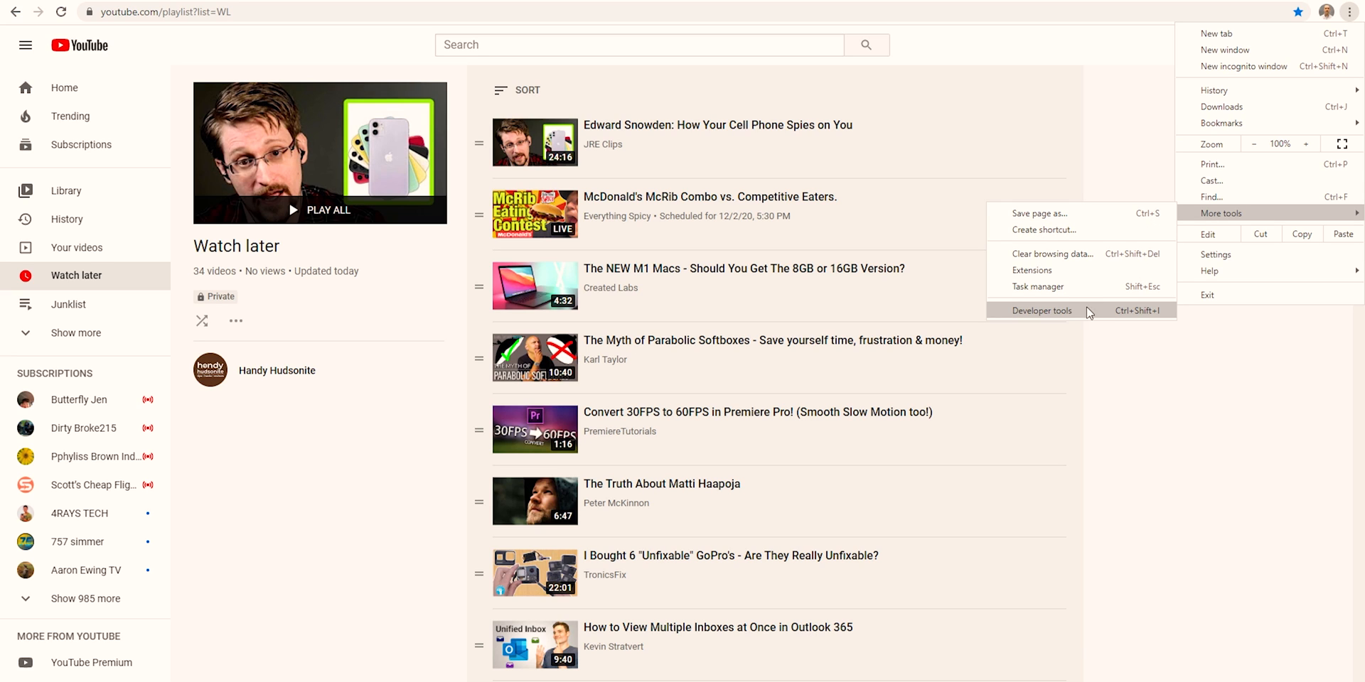
pyautogui.moveTo(1071, 314)
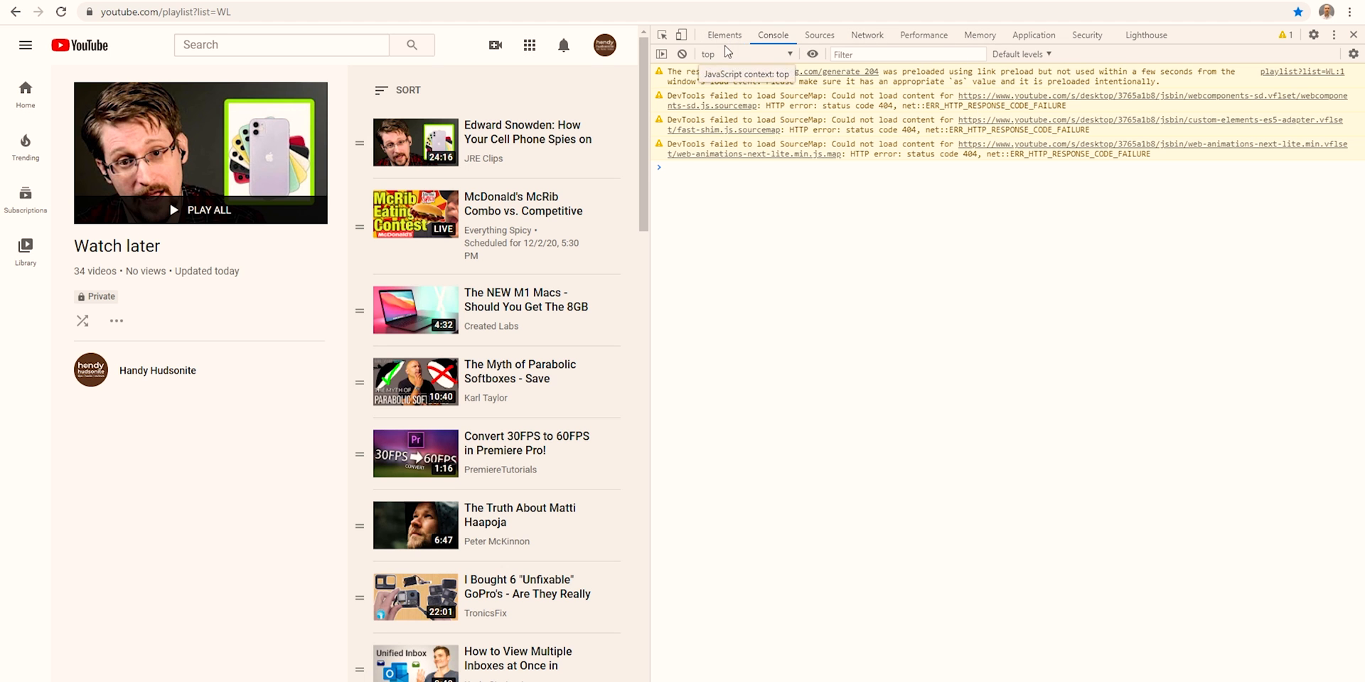
pyautogui.moveTo(769, 42)
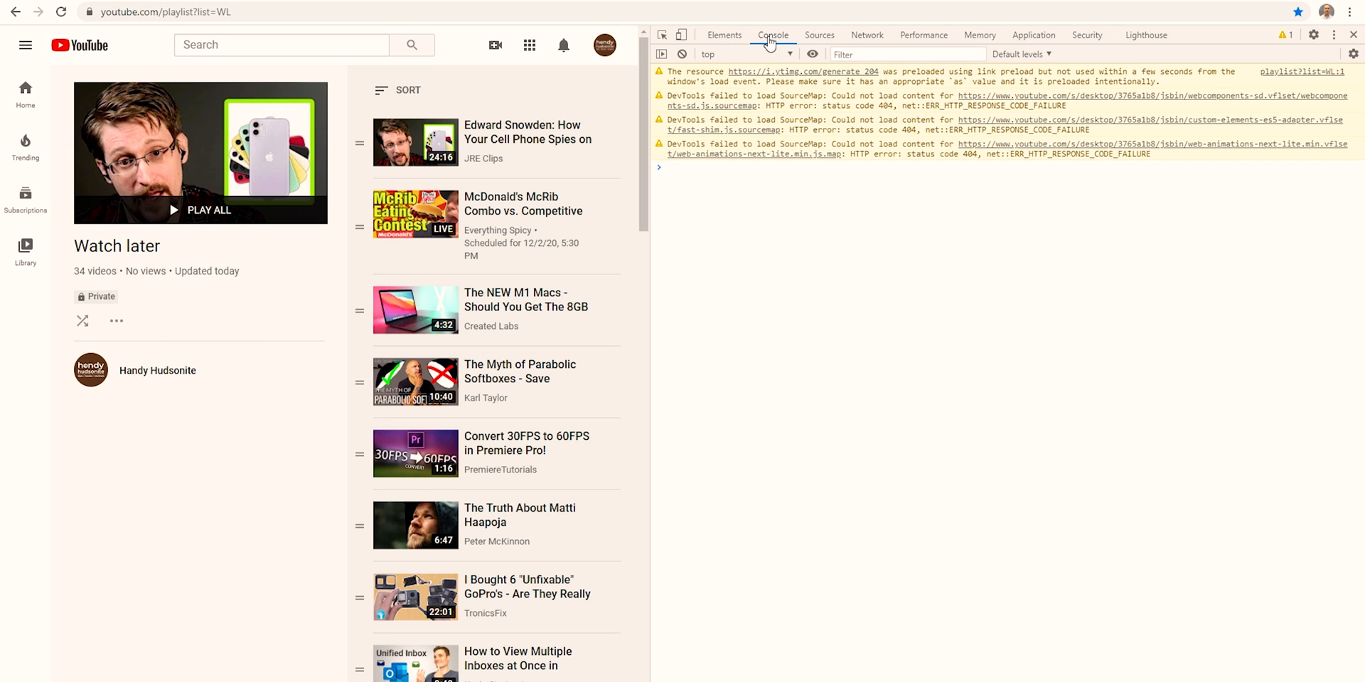
pyautogui.moveTo(801, 182)
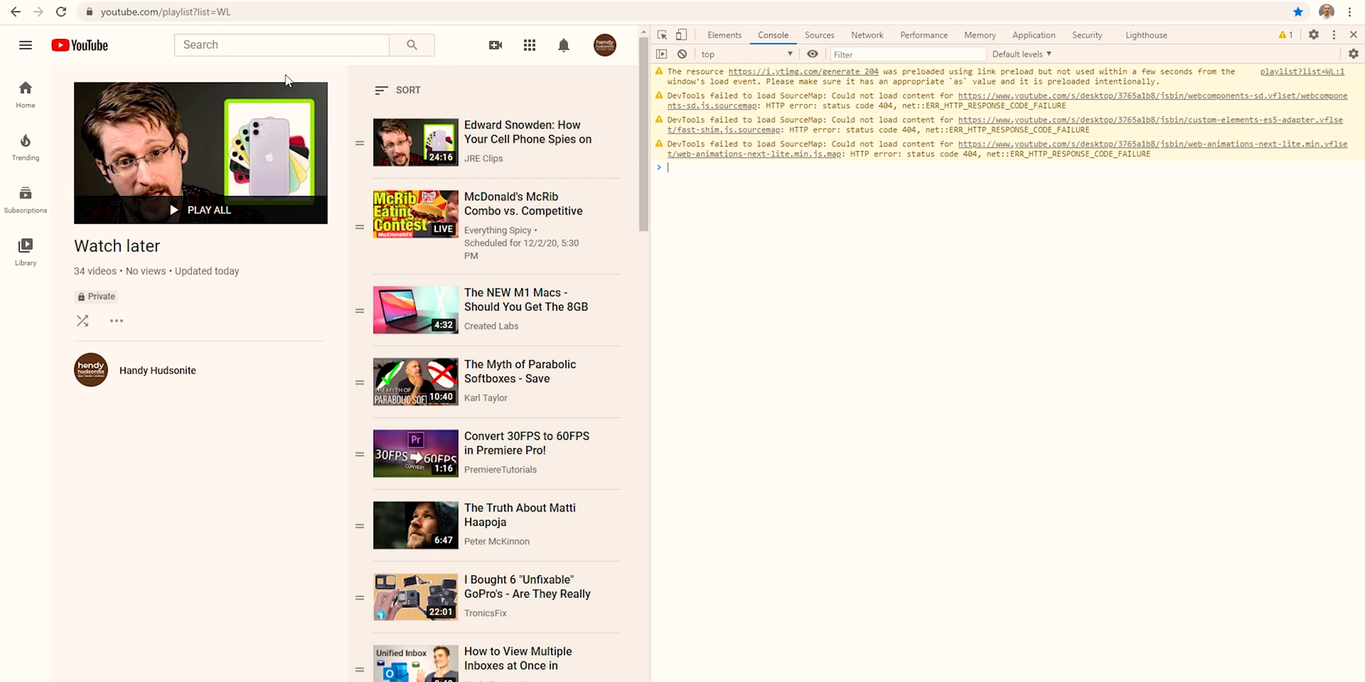
# Focus the Console holding the 200 ms setInterval removal script before running it.
pyautogui.scroll(-3)
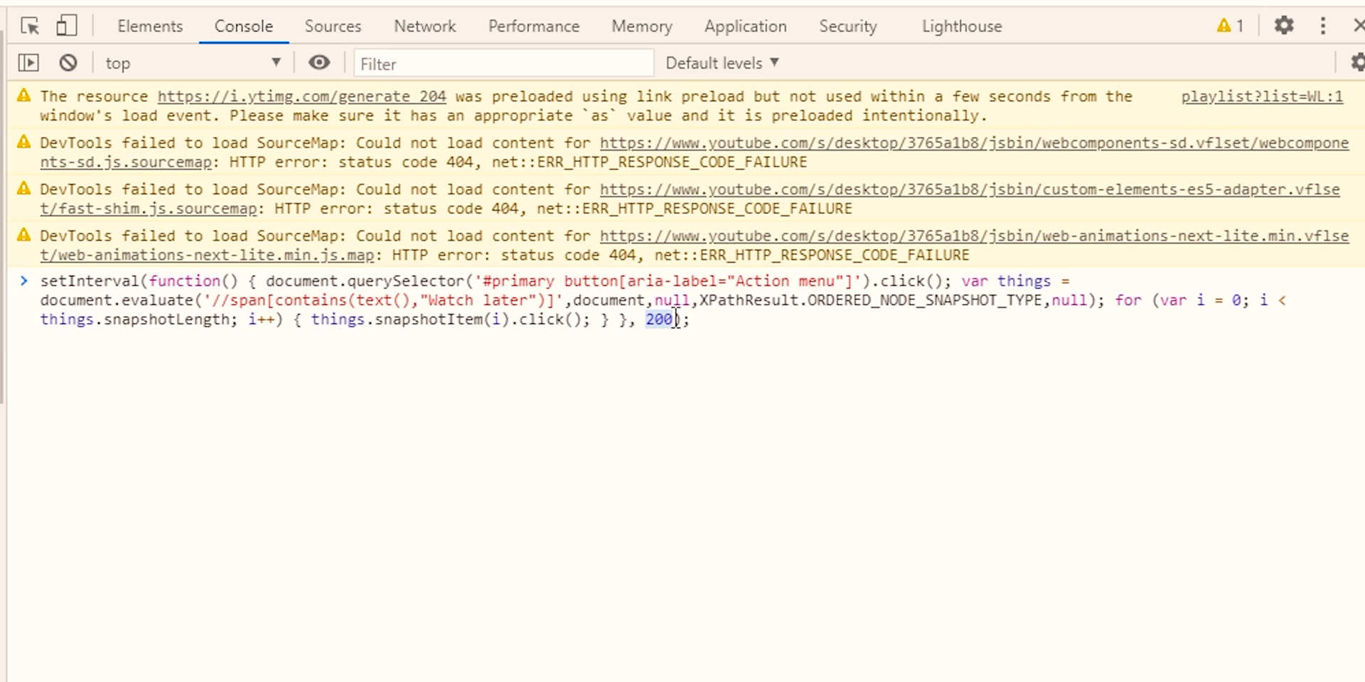
pyautogui.moveTo(663, 437)
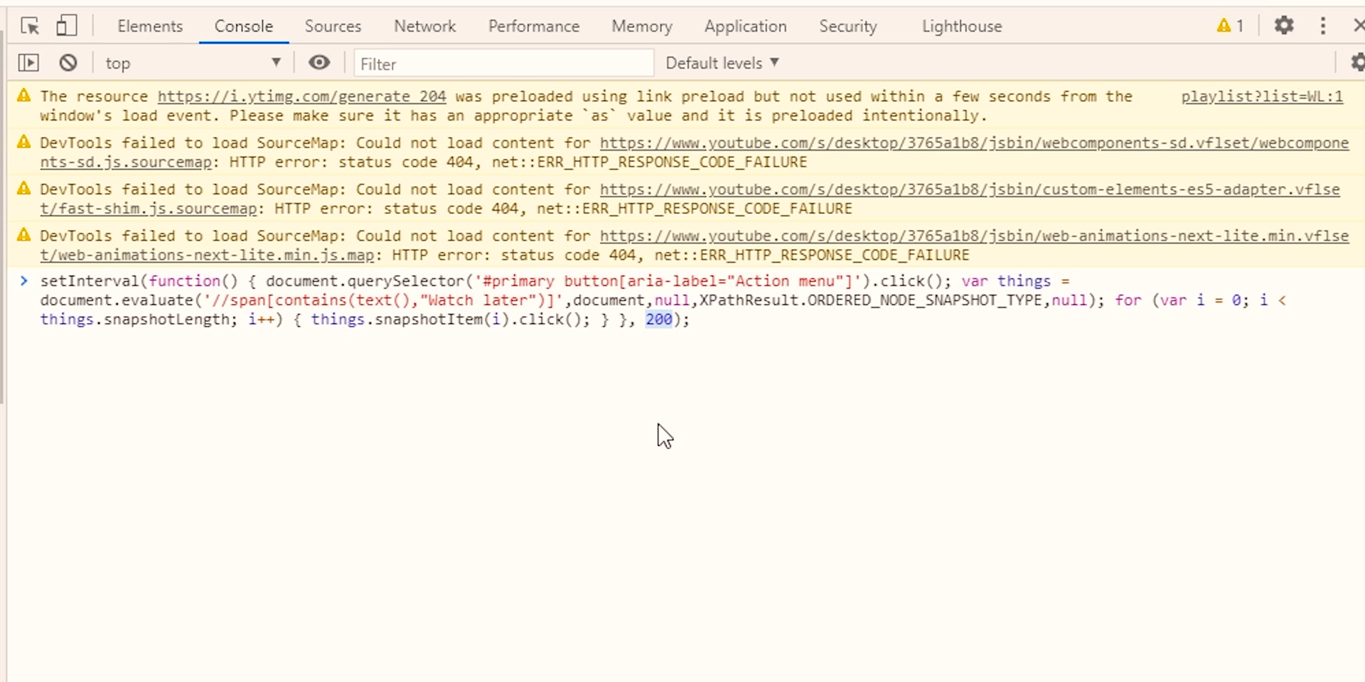
pyautogui.click(594, 319)
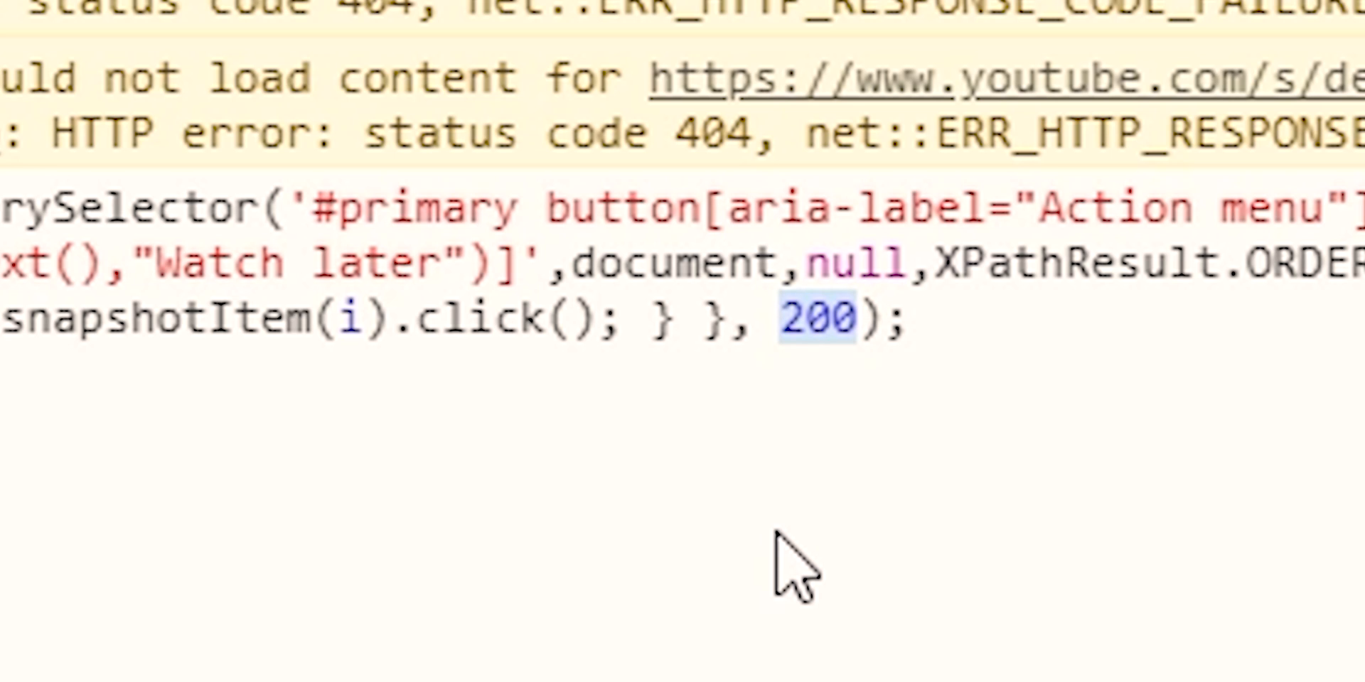
pyautogui.moveTo(823, 322)
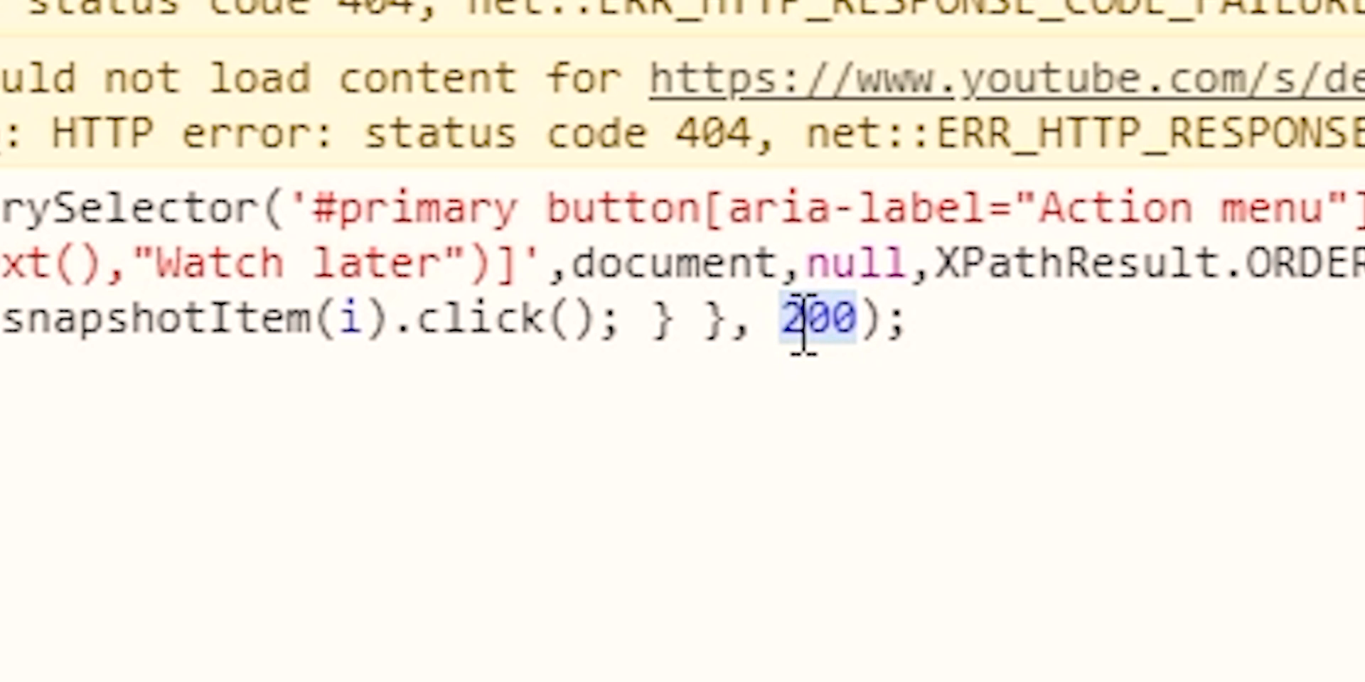
pyautogui.moveTo(914, 517)
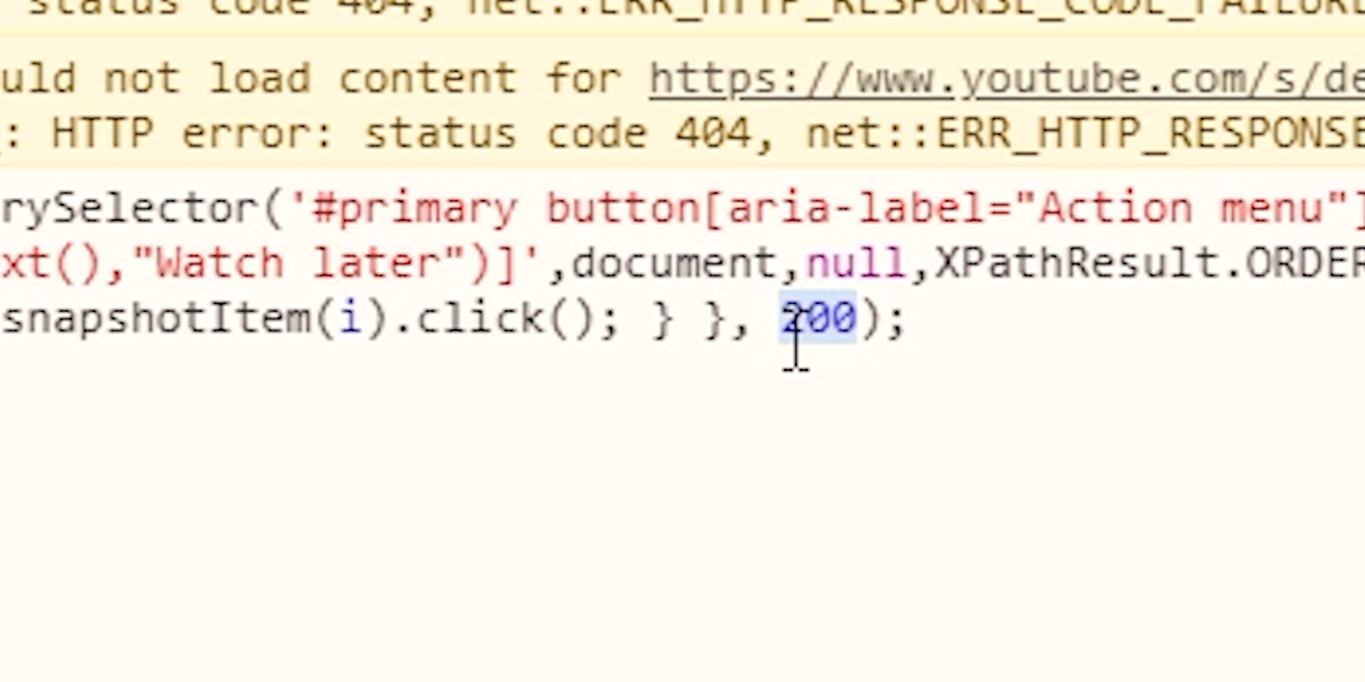
pyautogui.moveTo(861, 487)
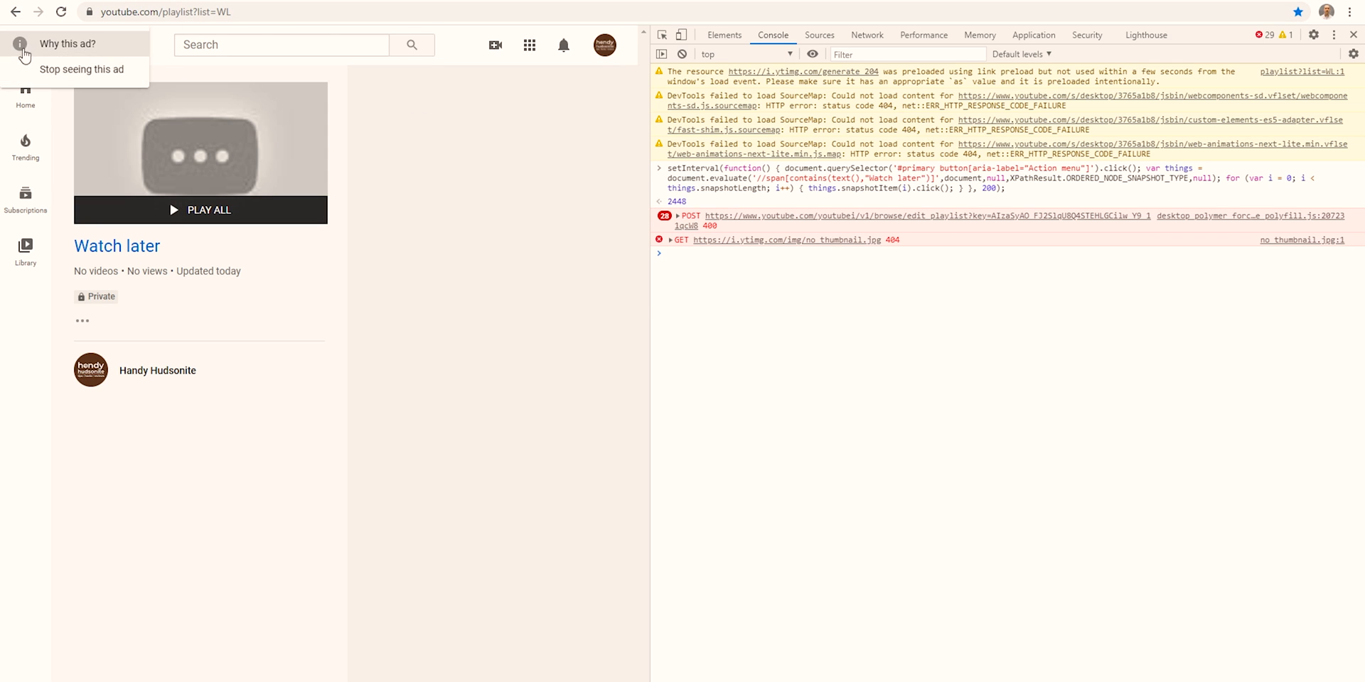
pyautogui.moveTo(98, 74)
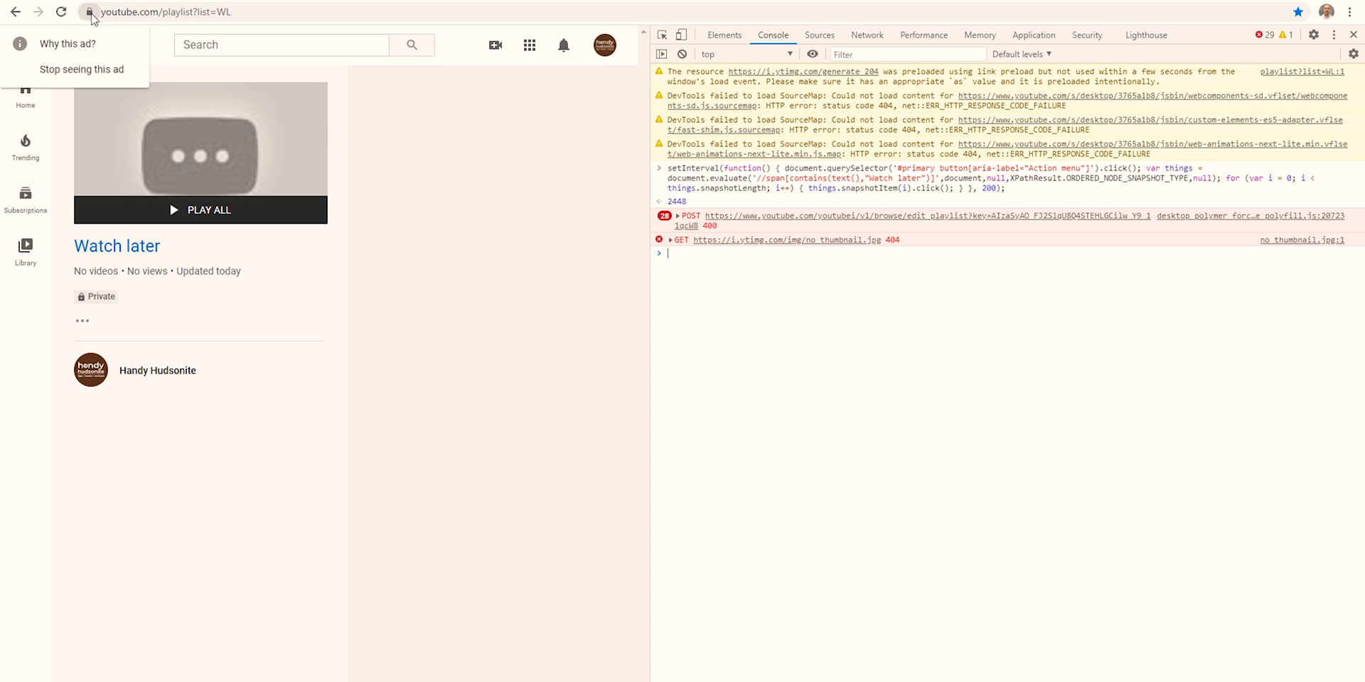
pyautogui.moveTo(61, 12)
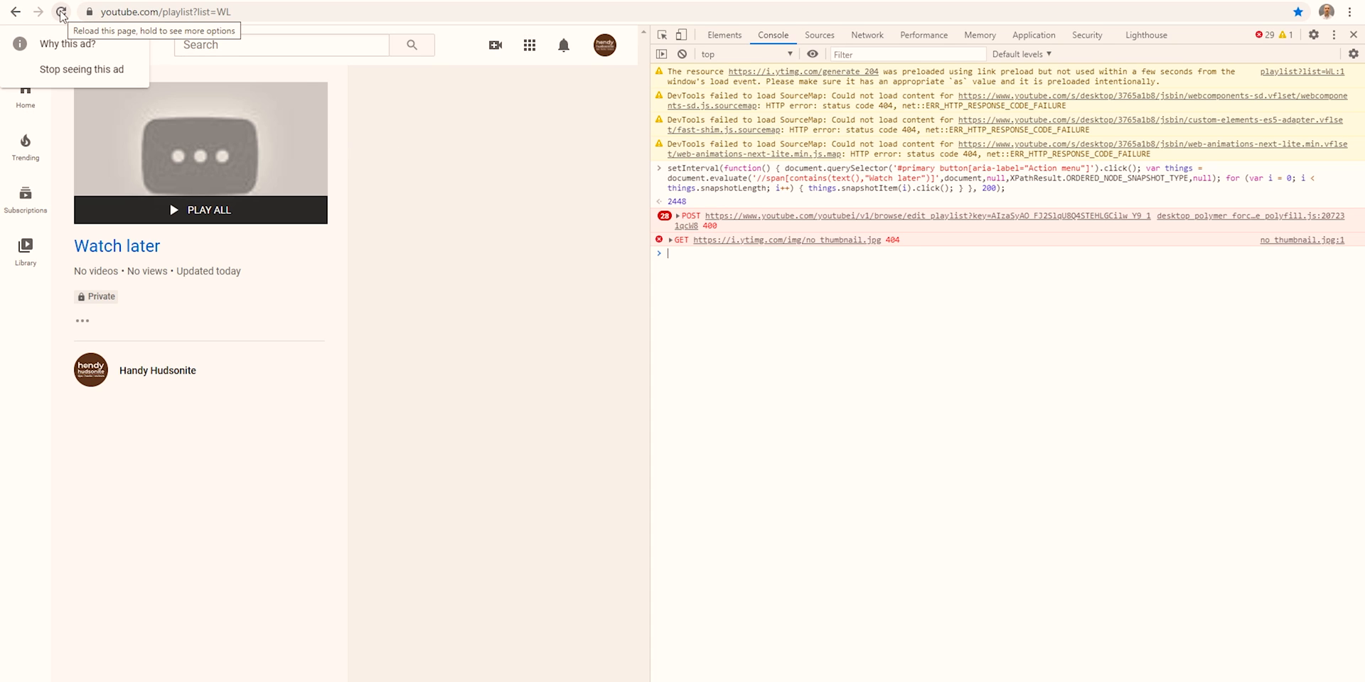
# Reload to see 'No videos in this playlist yet', then open the Junklist playlist with 13 videos.
pyautogui.click(61, 15)
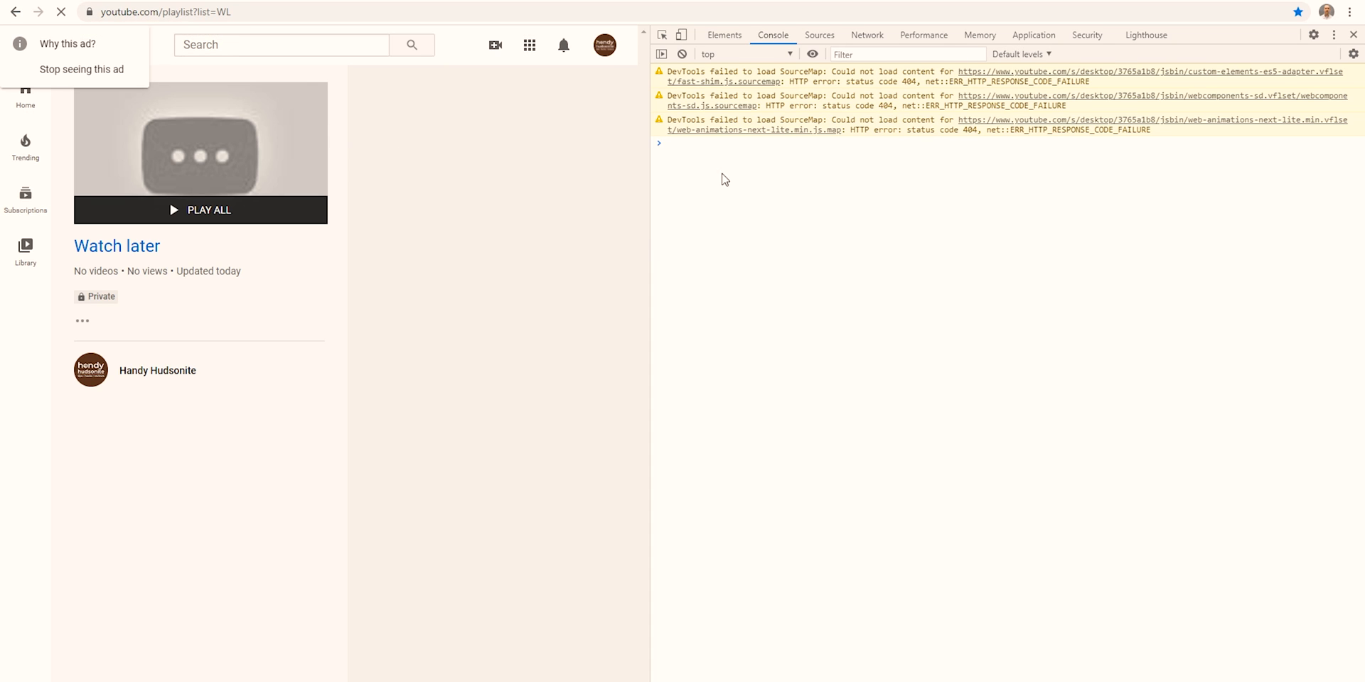
pyautogui.click(865, 34)
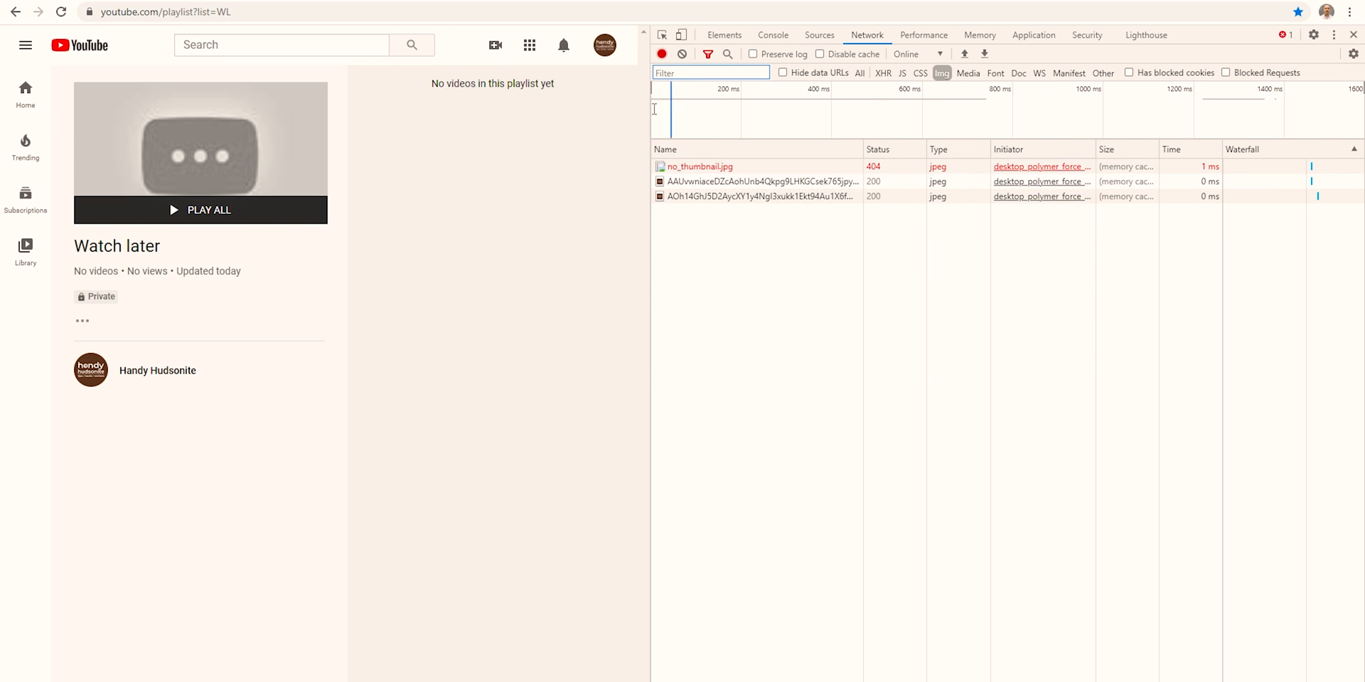
pyautogui.click(771, 34)
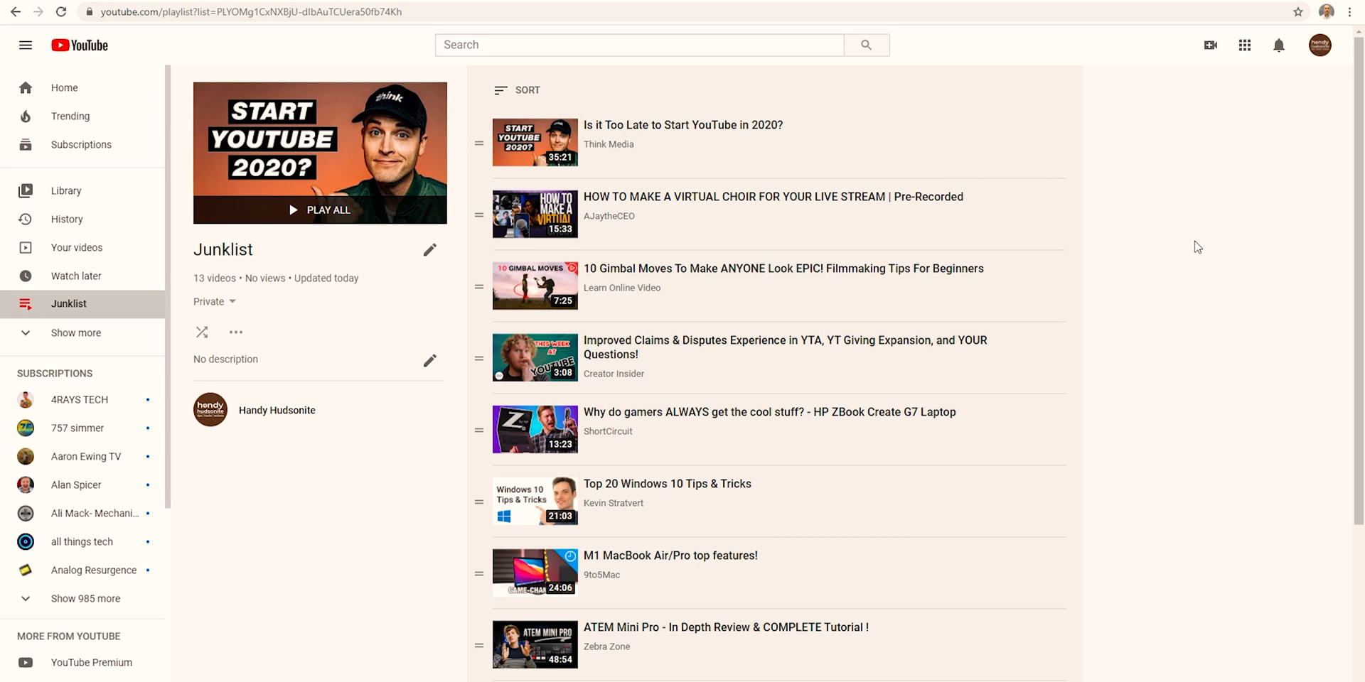
pyautogui.moveTo(1199, 223)
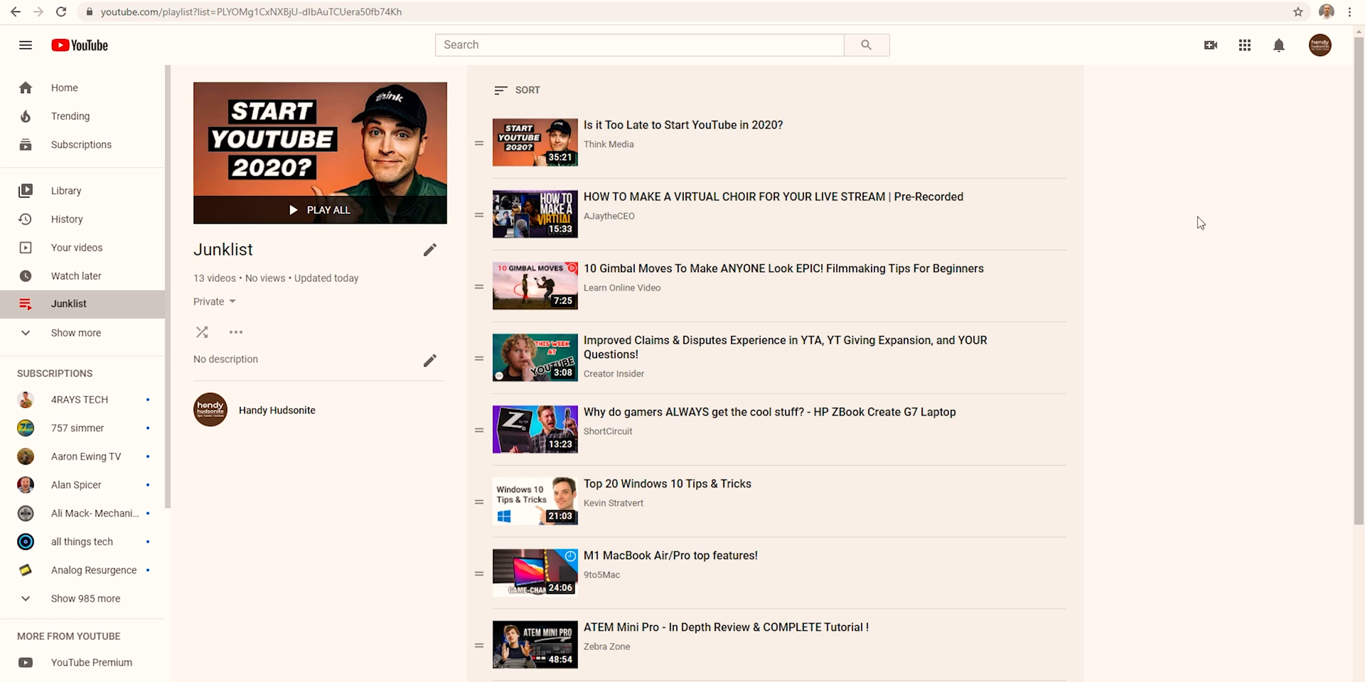
pyautogui.moveTo(227, 251)
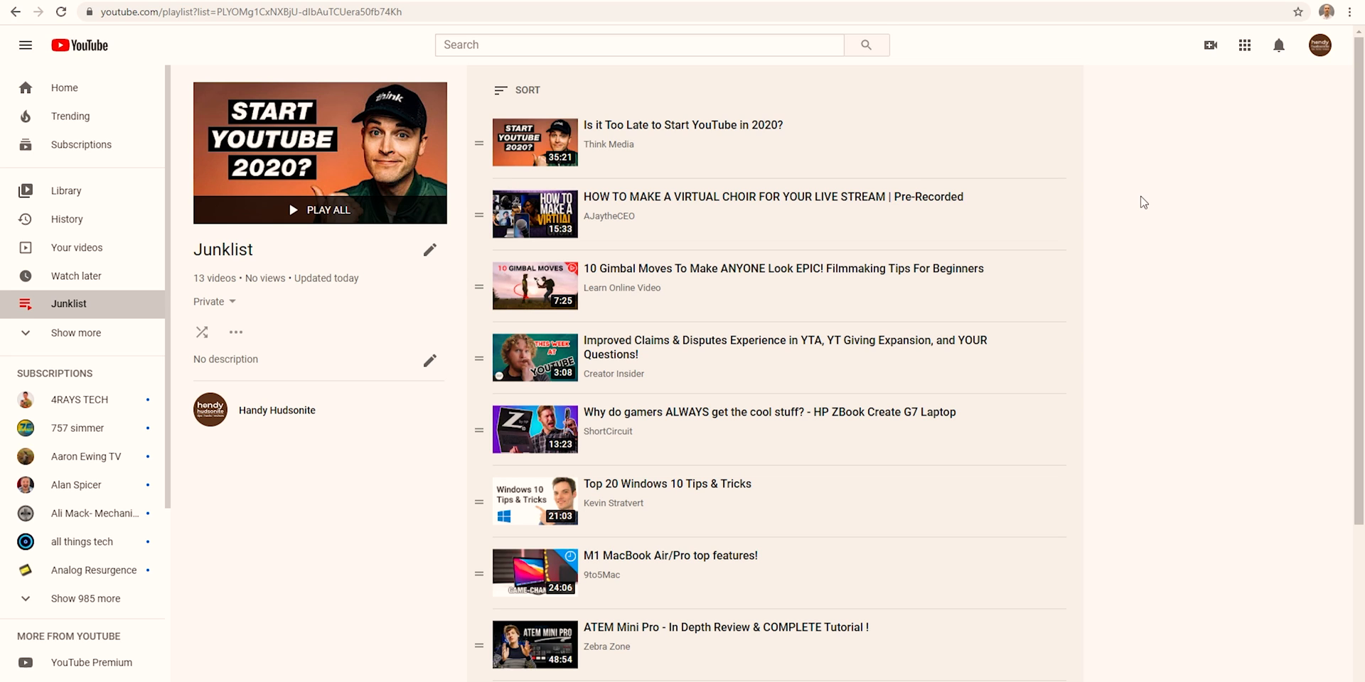
# Bring up DevTools with F12 beside the Junklist playlist.
pyautogui.press('F12')
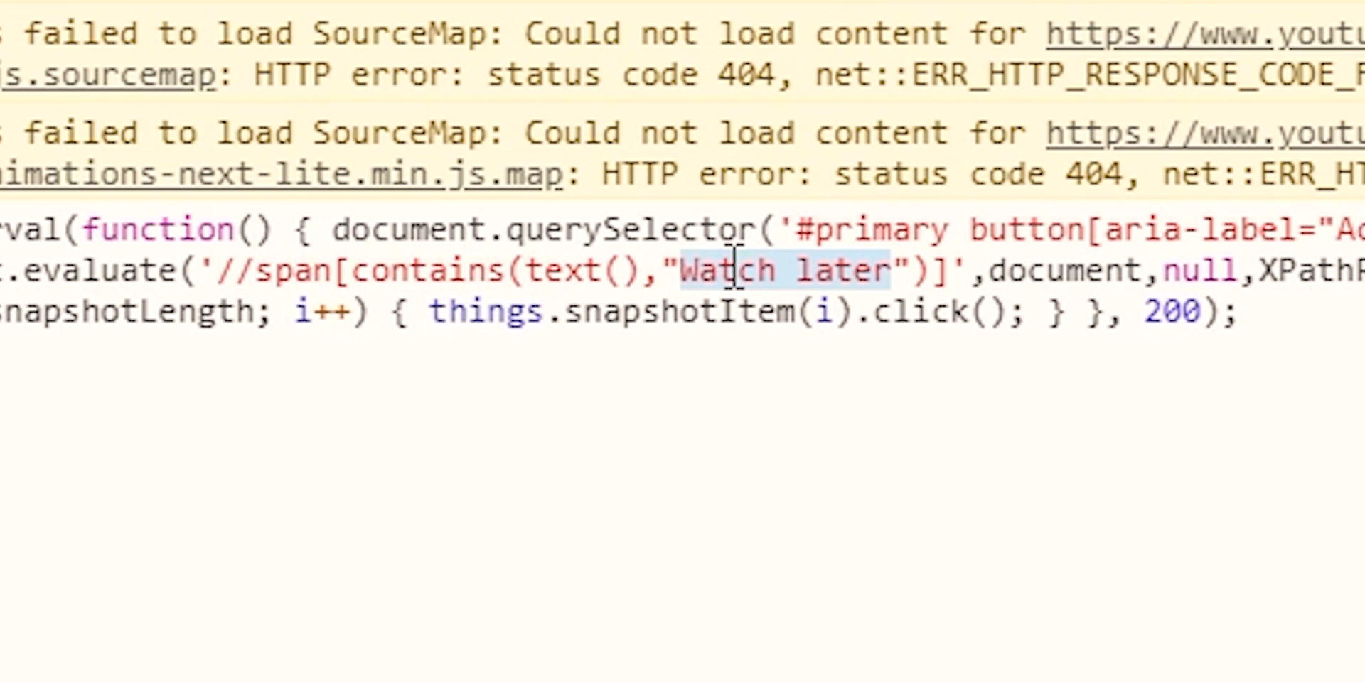
pyautogui.moveTo(849, 386)
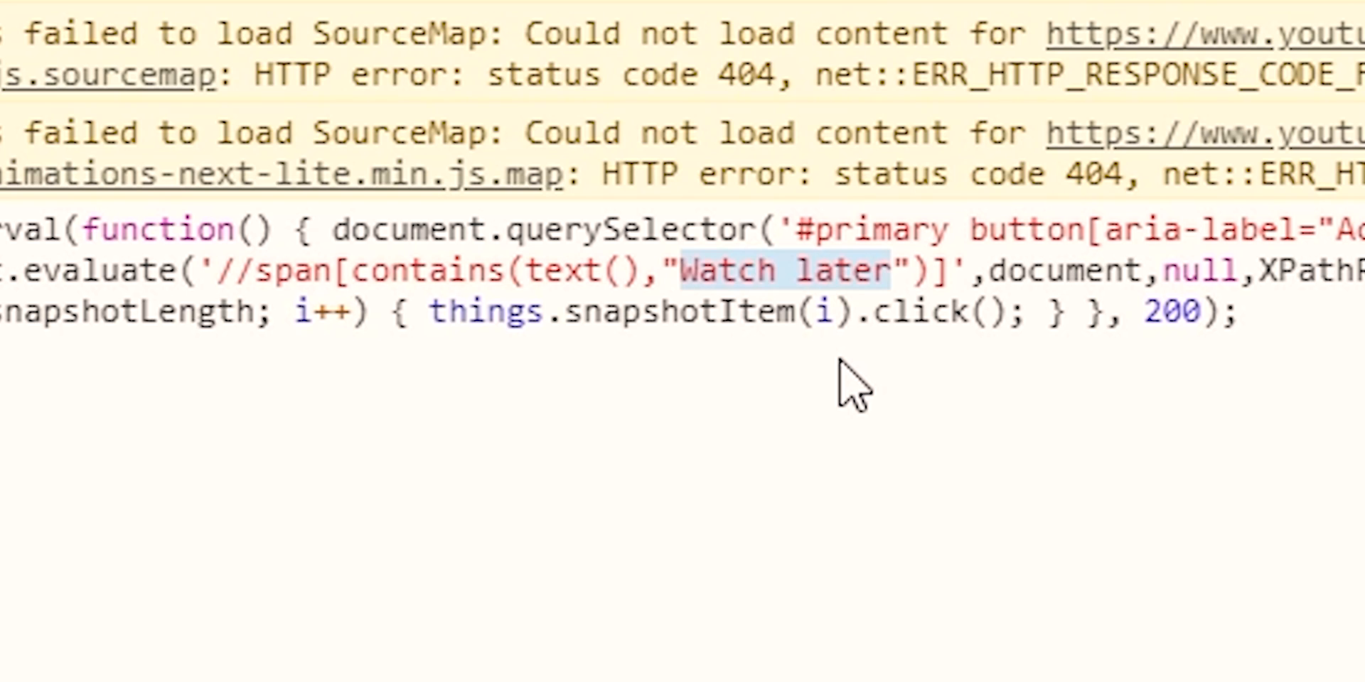
# Replace the script's "Watch later" target name with "Junklist".
pyautogui.press('Delete')
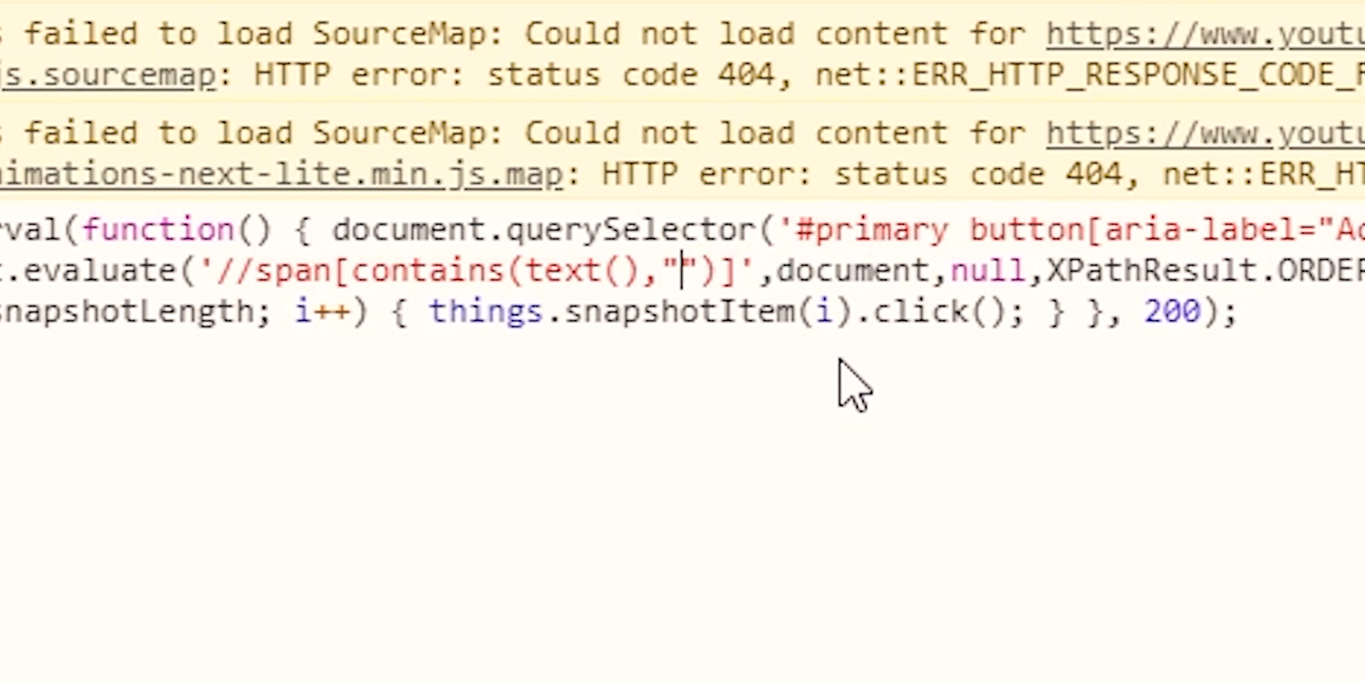
pyautogui.write('Ju')
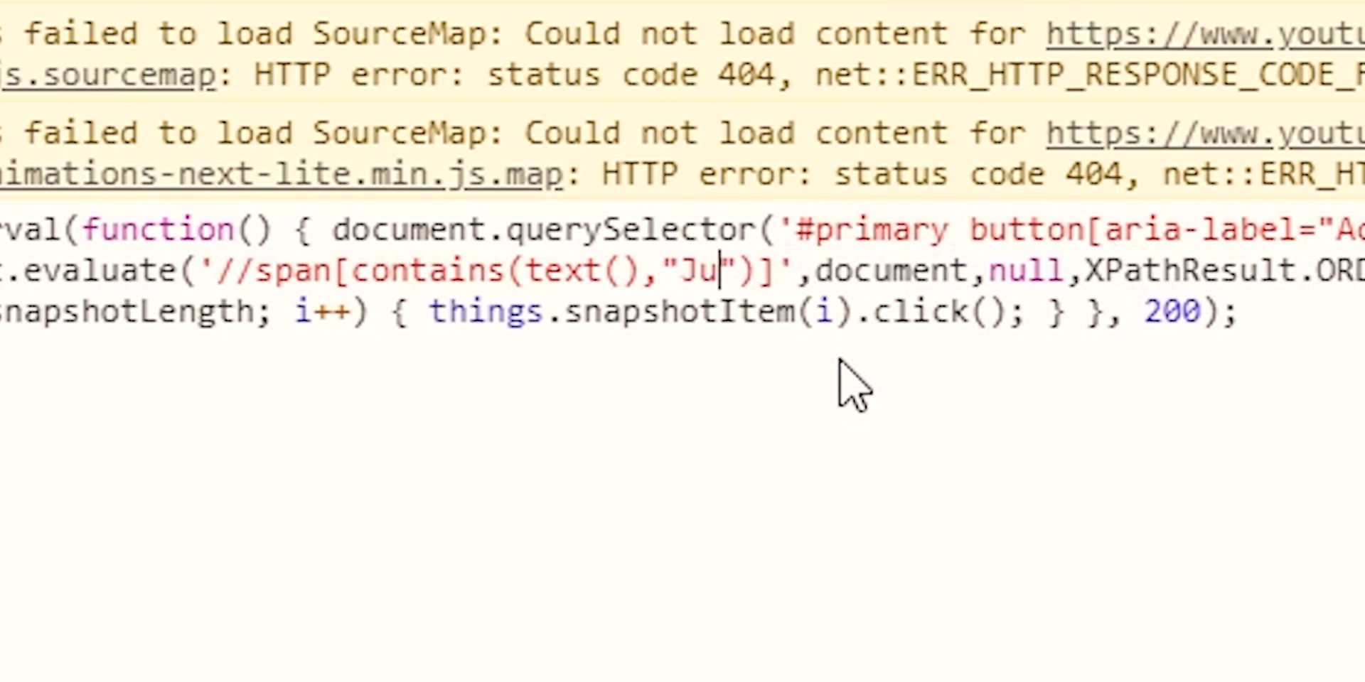
pyautogui.write('nklist')
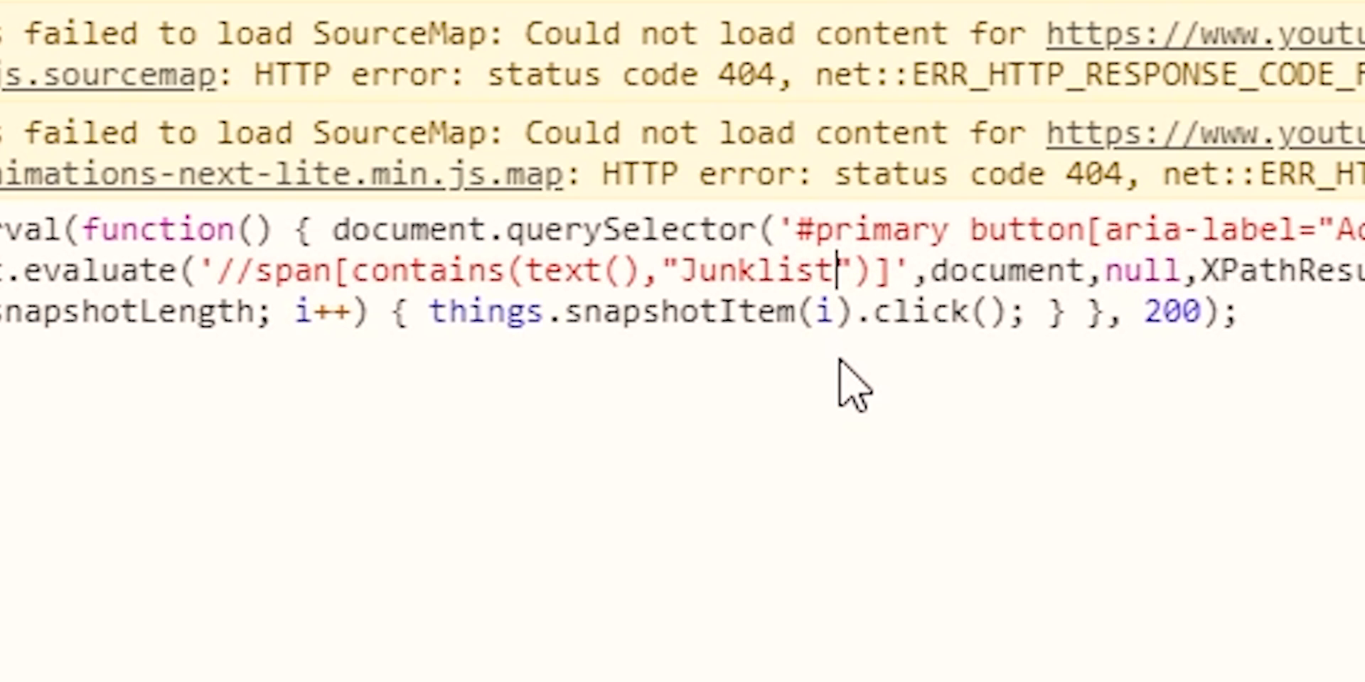
pyautogui.moveTo(1301, 387)
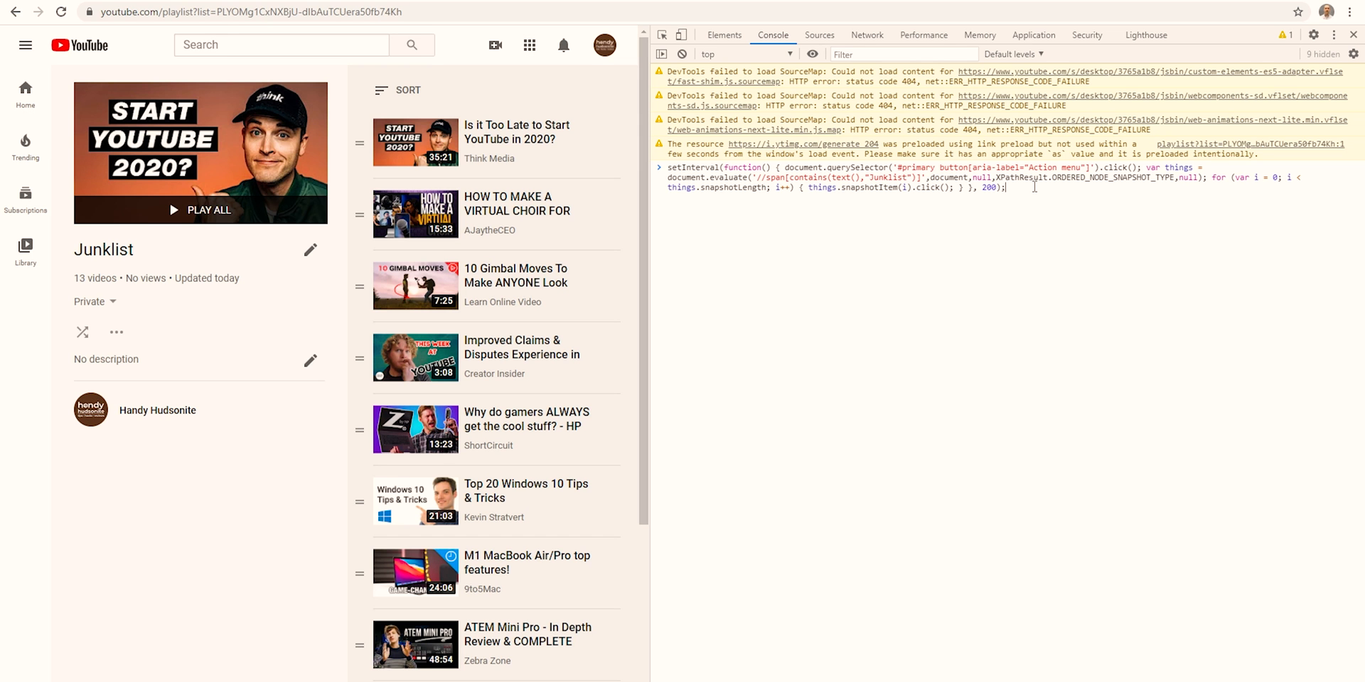
# Run the retargeted script to remove all Junklist videos and dismiss the leftover options menu.
pyautogui.press('Enter')
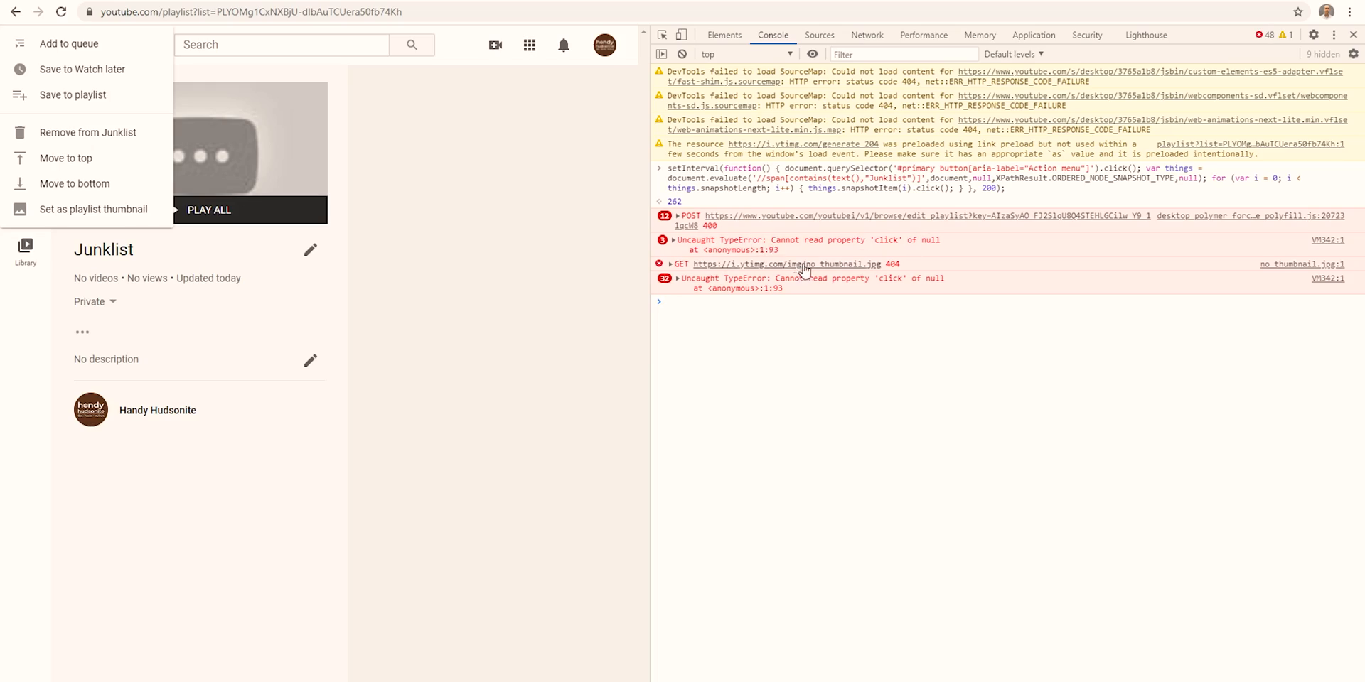
pyautogui.click(59, 12)
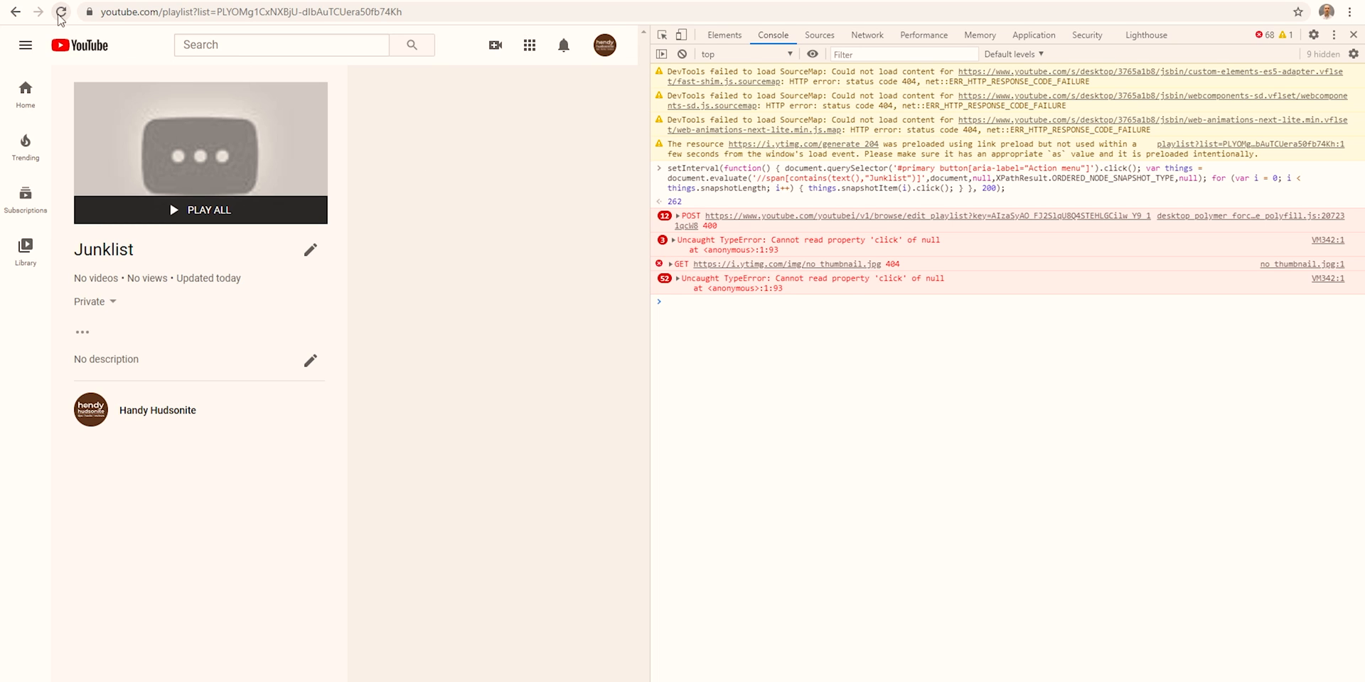
# Reload Junklist to confirm it is empty, then open the also-empty Watch later playlist.
pyautogui.click(60, 13)
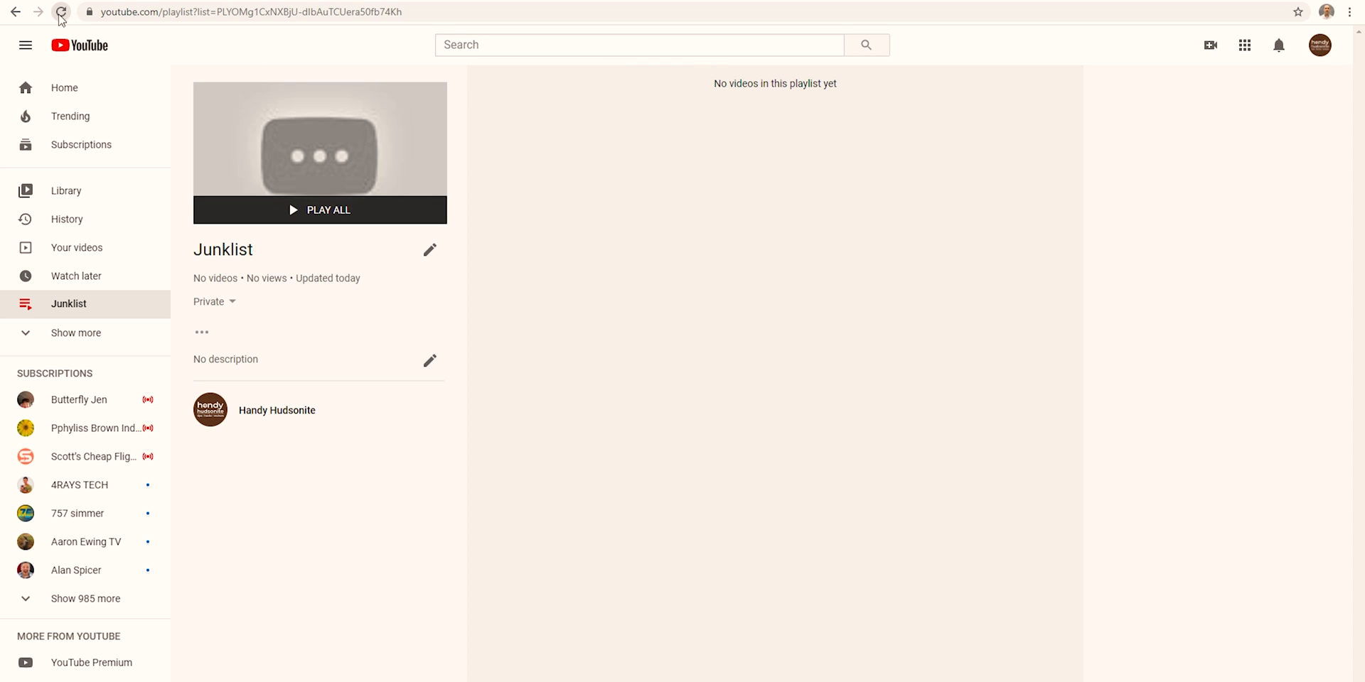
pyautogui.moveTo(91, 214)
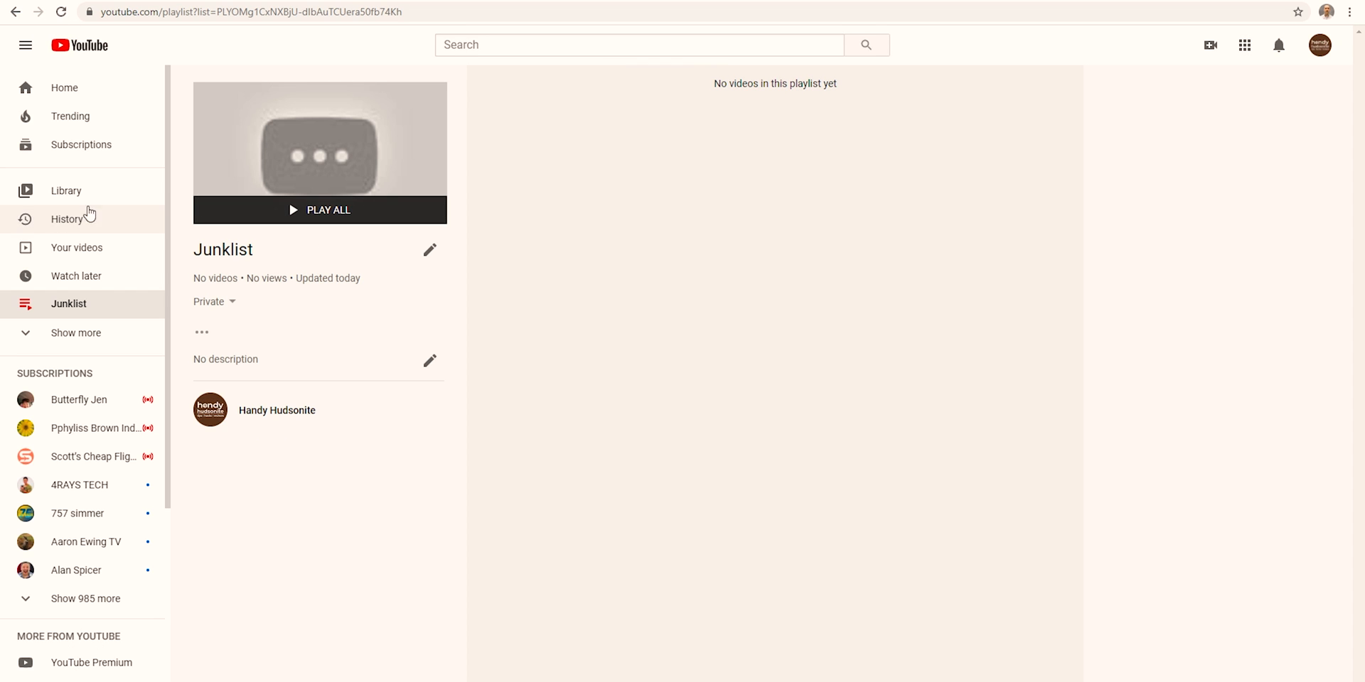
pyautogui.click(77, 276)
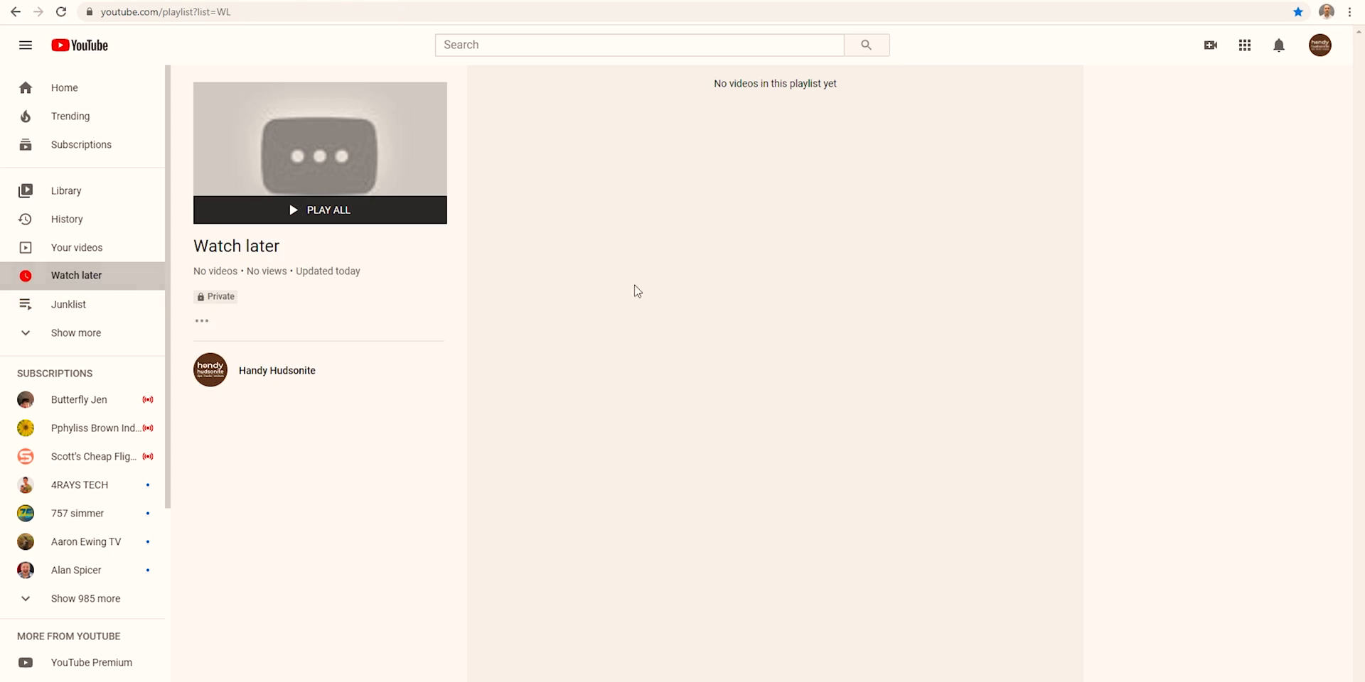